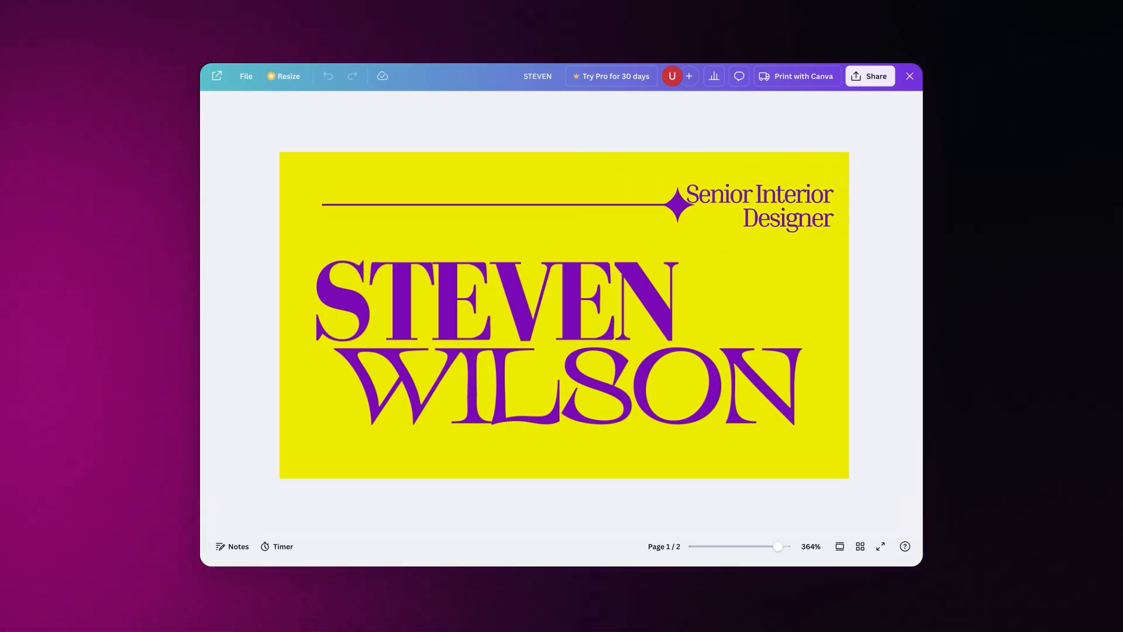
Step: Exit the Steven Wilson business card preview to Canva's templates home page
left_click(909, 76)
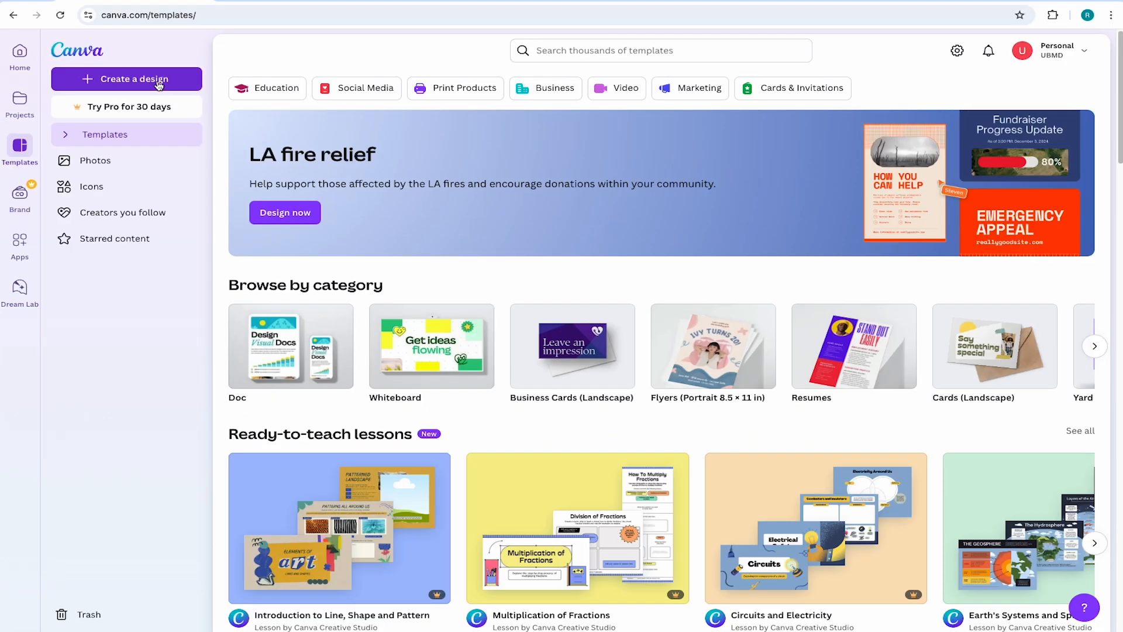
Step: Start a new design and show the Print products design types
left_click(127, 79)
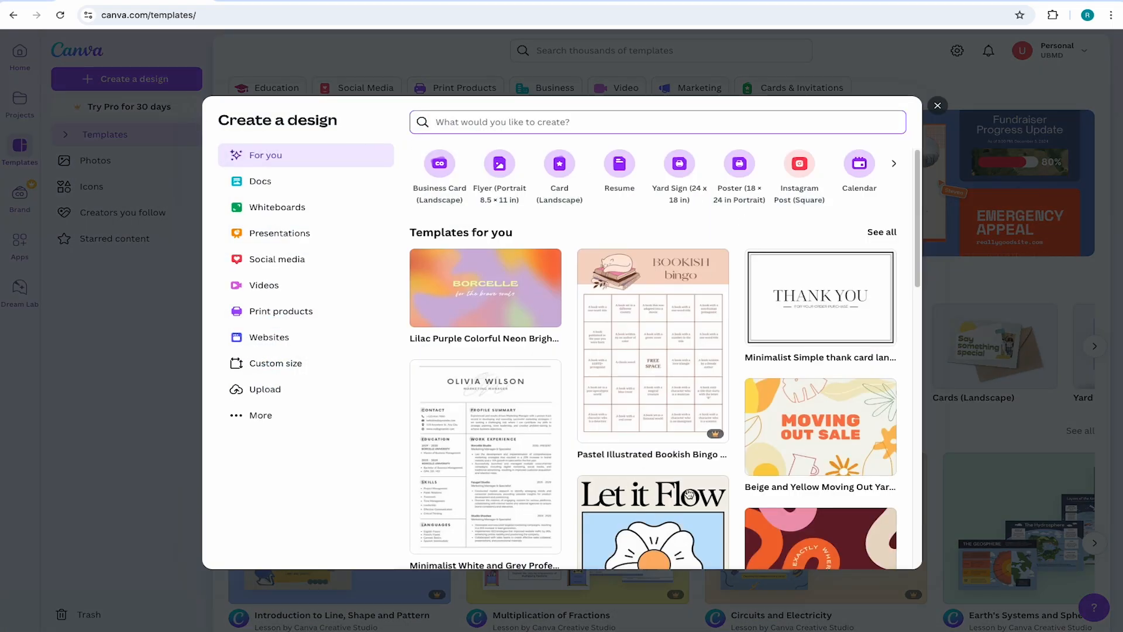
scroll("down", 3)
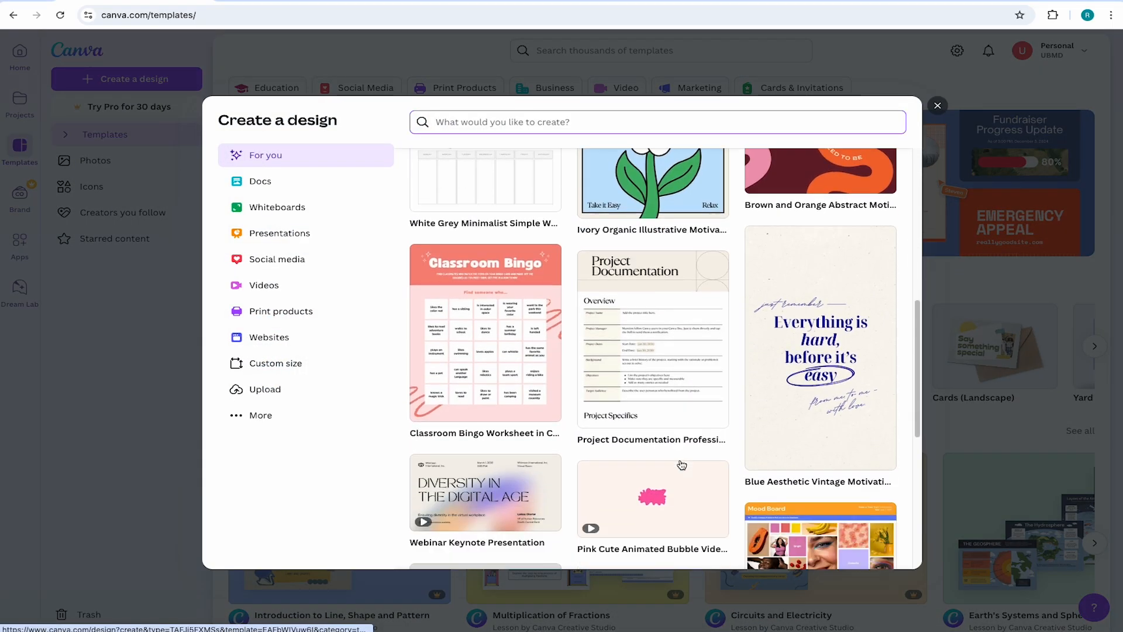
scroll("up", 3)
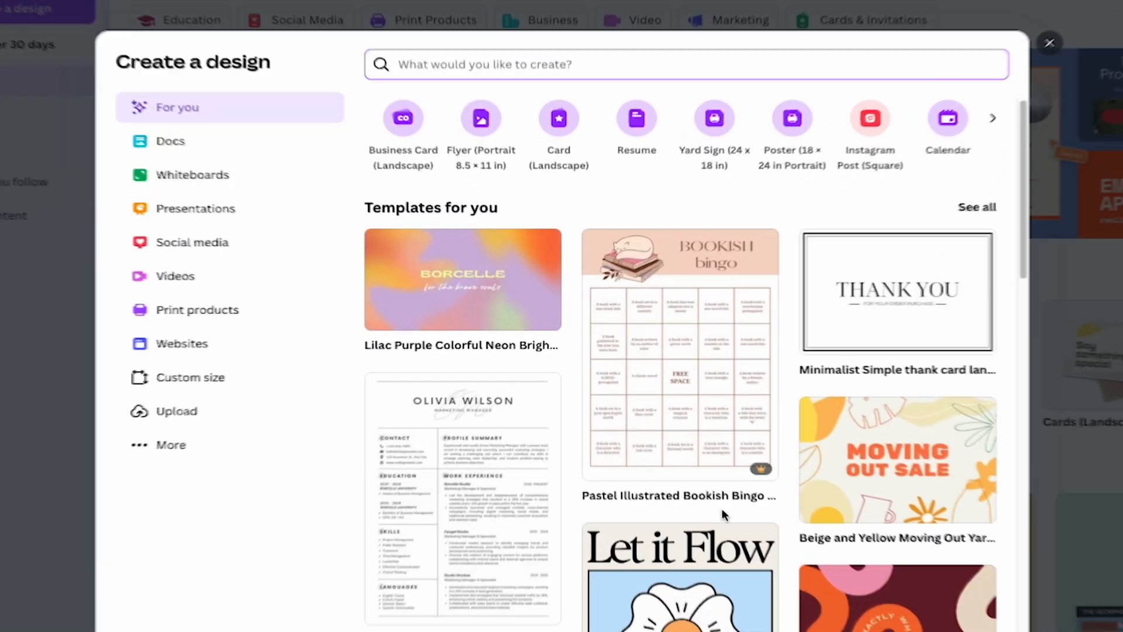
left_click(197, 310)
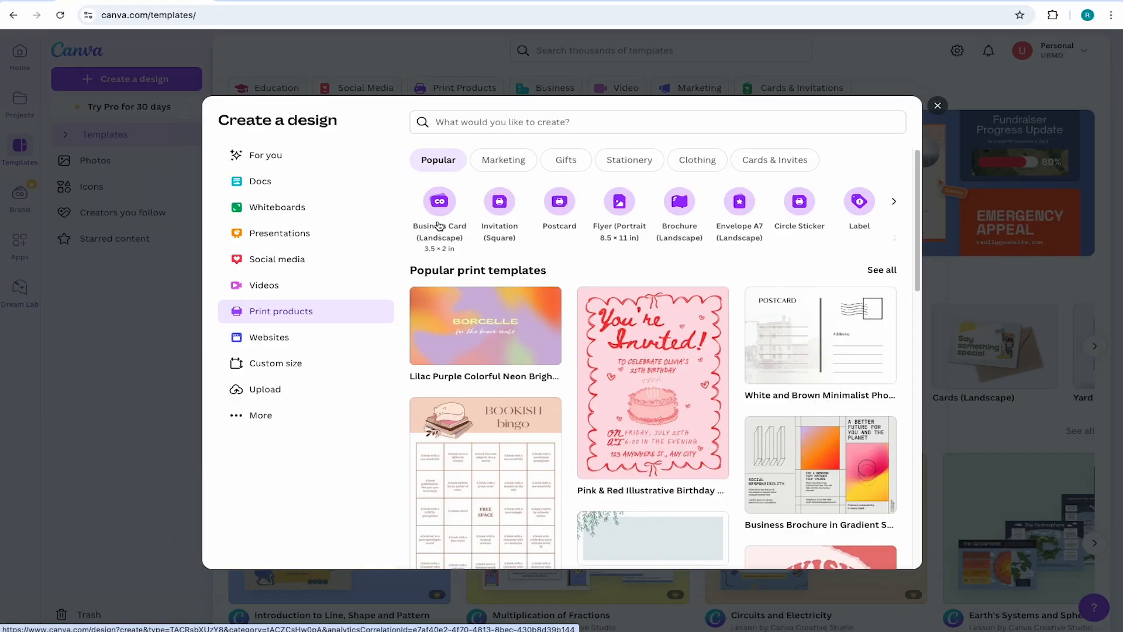
Step: Search design types for 'business card', browse the size results, then clear the search
left_click(656, 122)
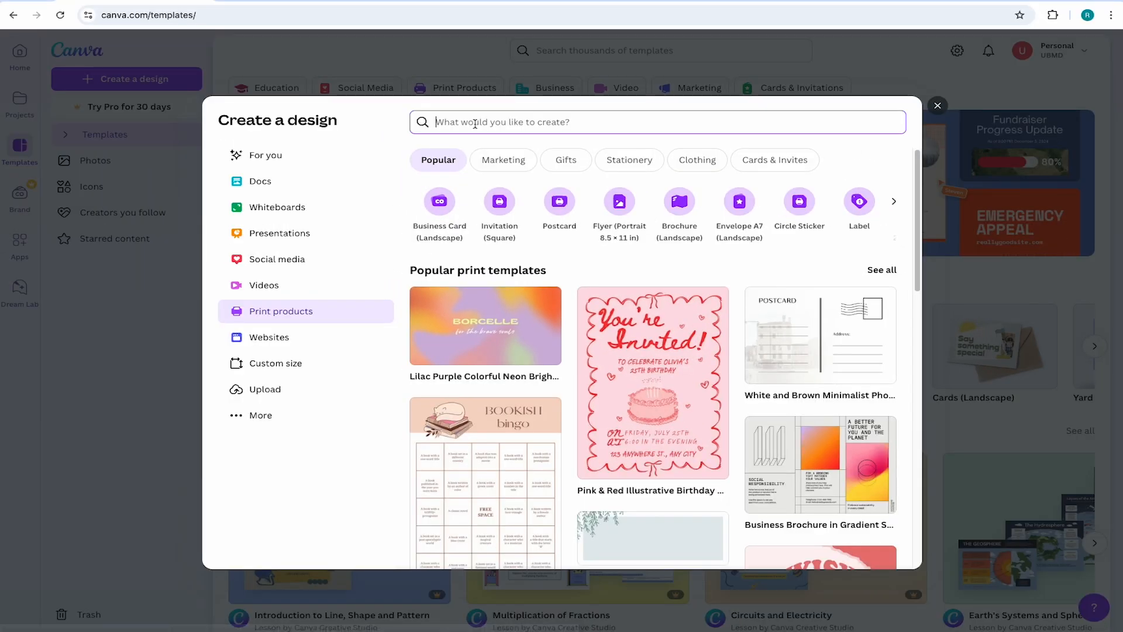
type("business ca")
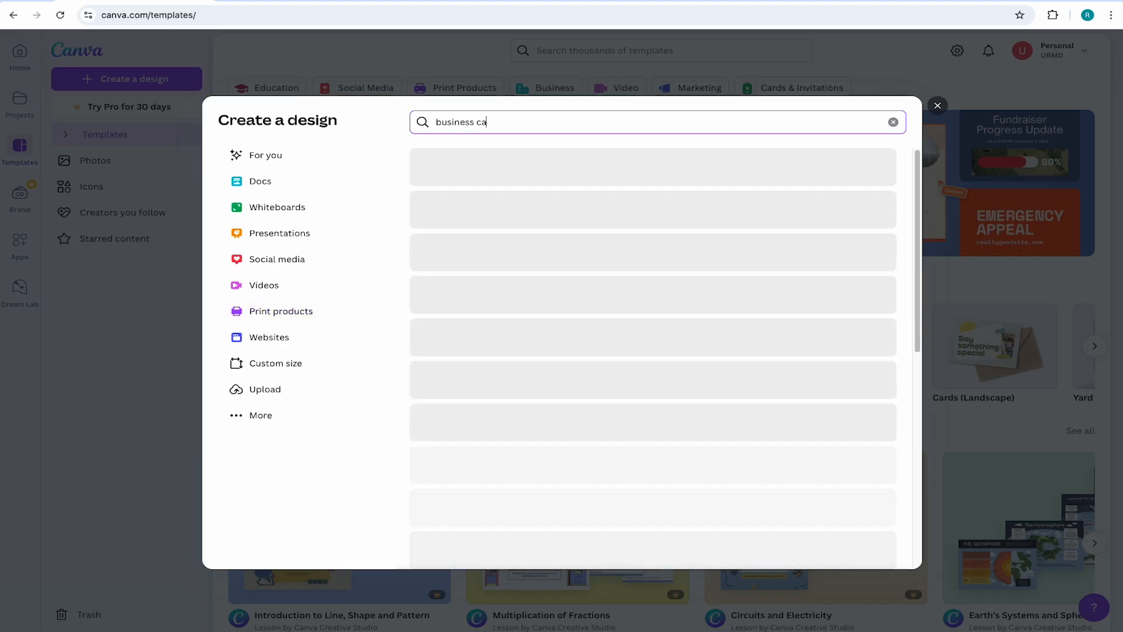
type("rd")
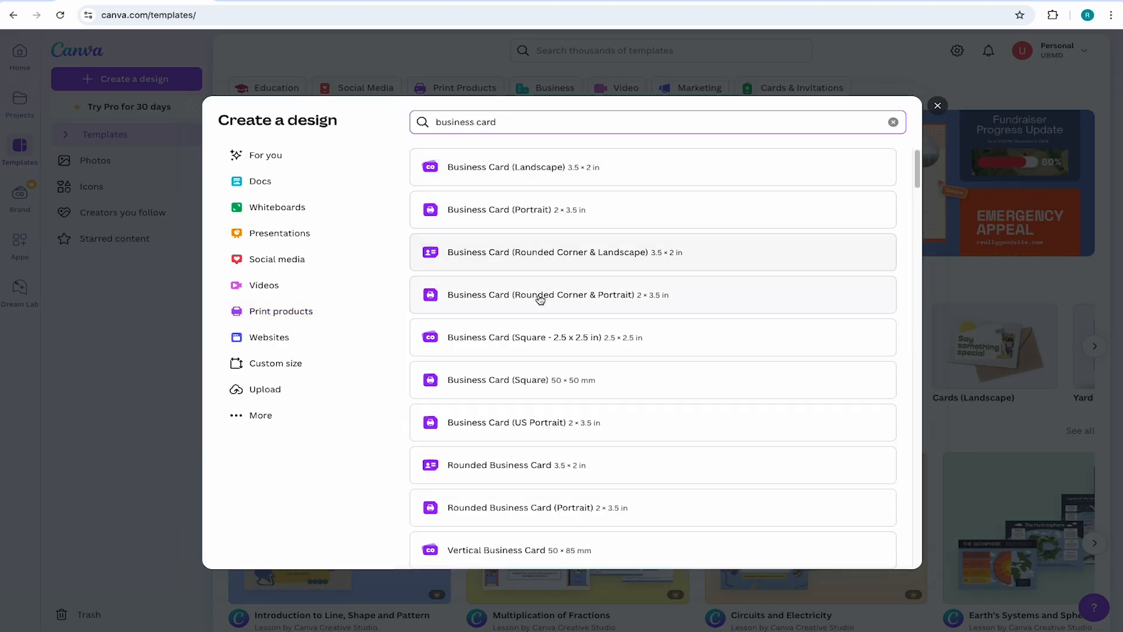
scroll("down", 3)
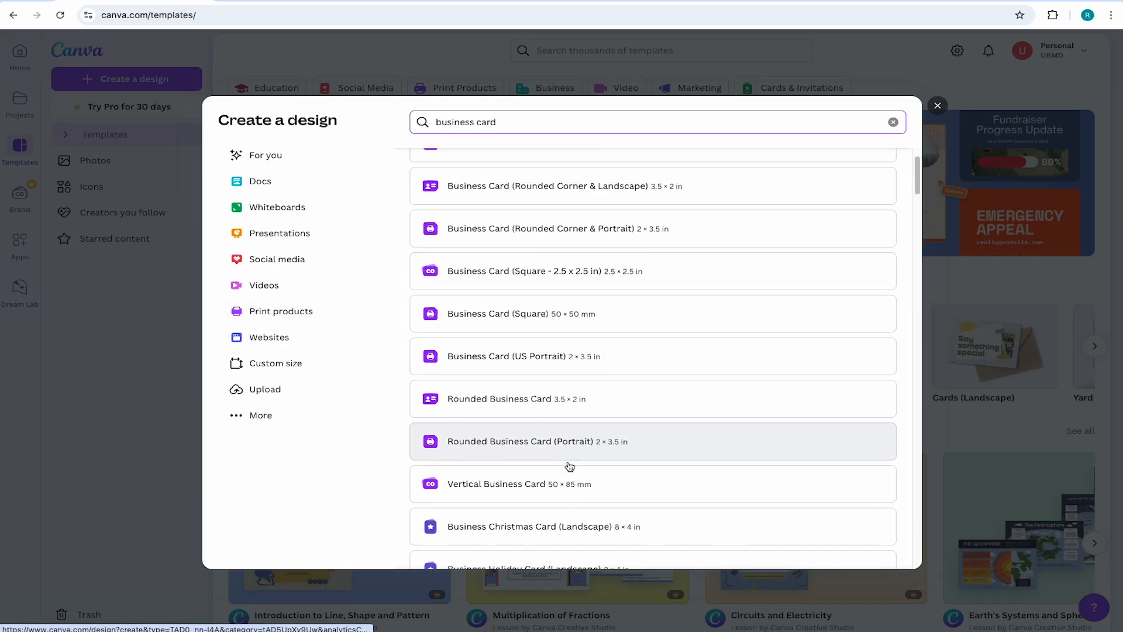
scroll("down", 3)
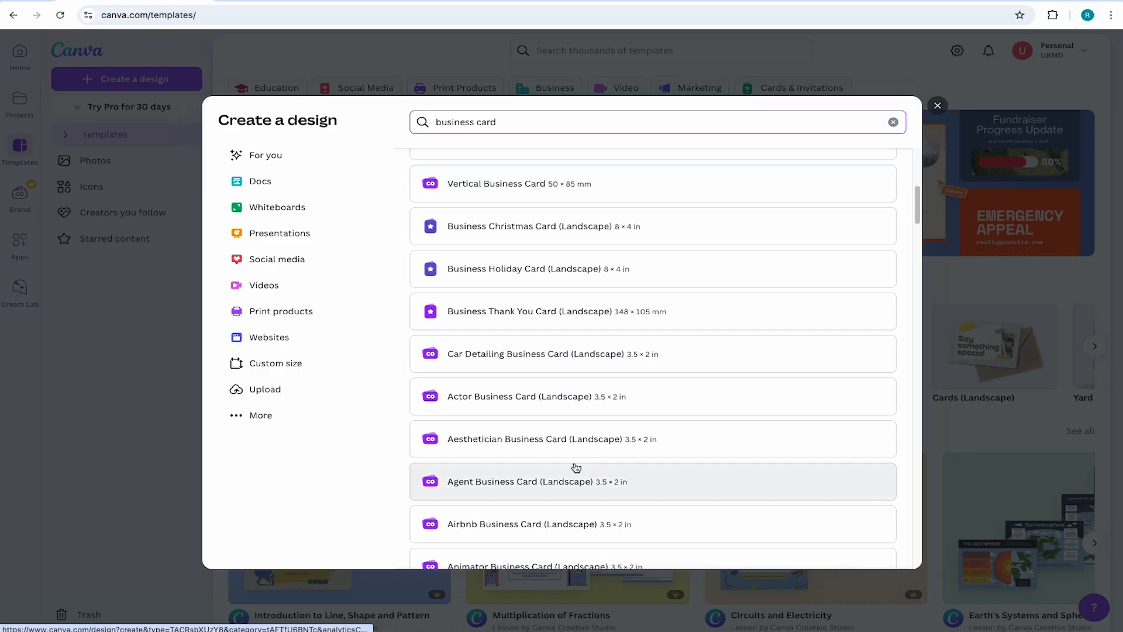
scroll("up", 3)
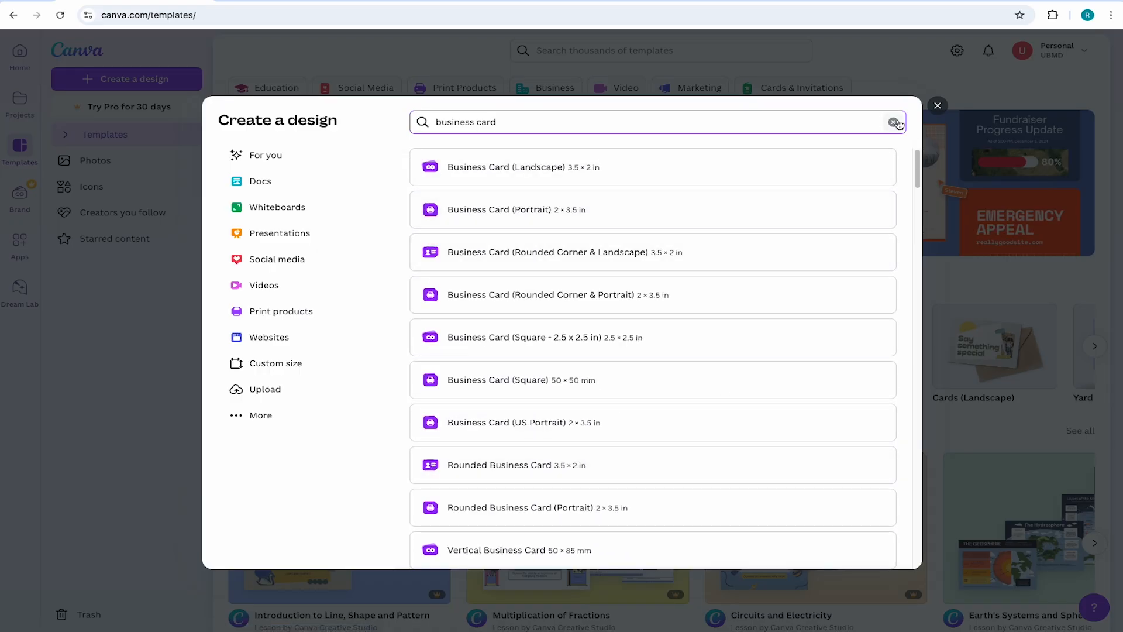
left_click(896, 121)
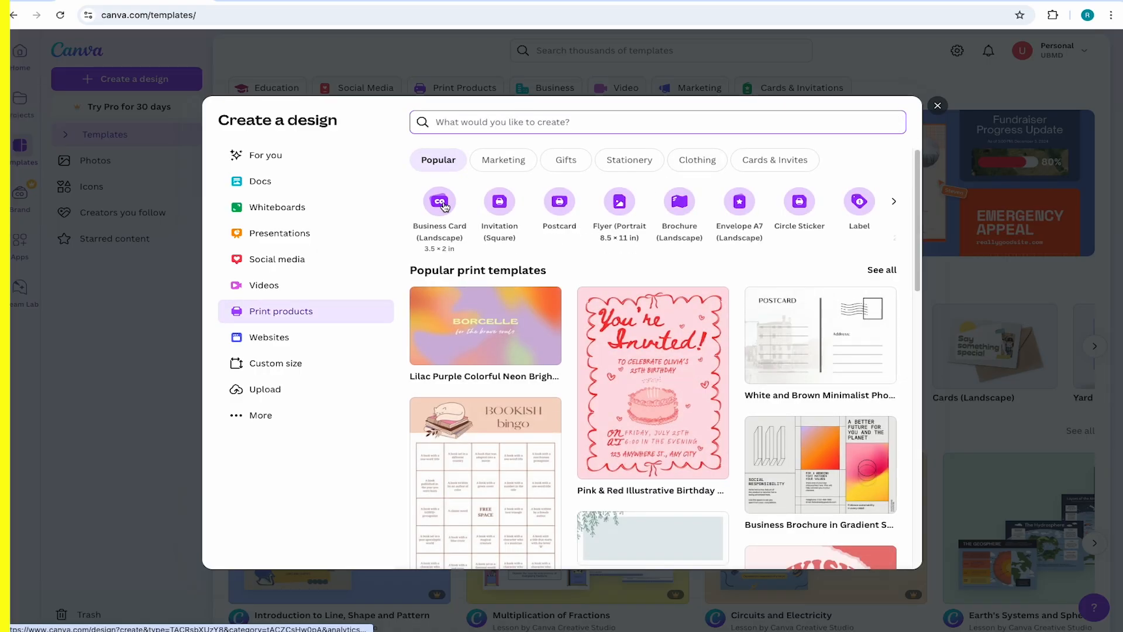
Step: Create a Business Card (Landscape) design with margin guides shown, then deselect the page
left_click(440, 201)
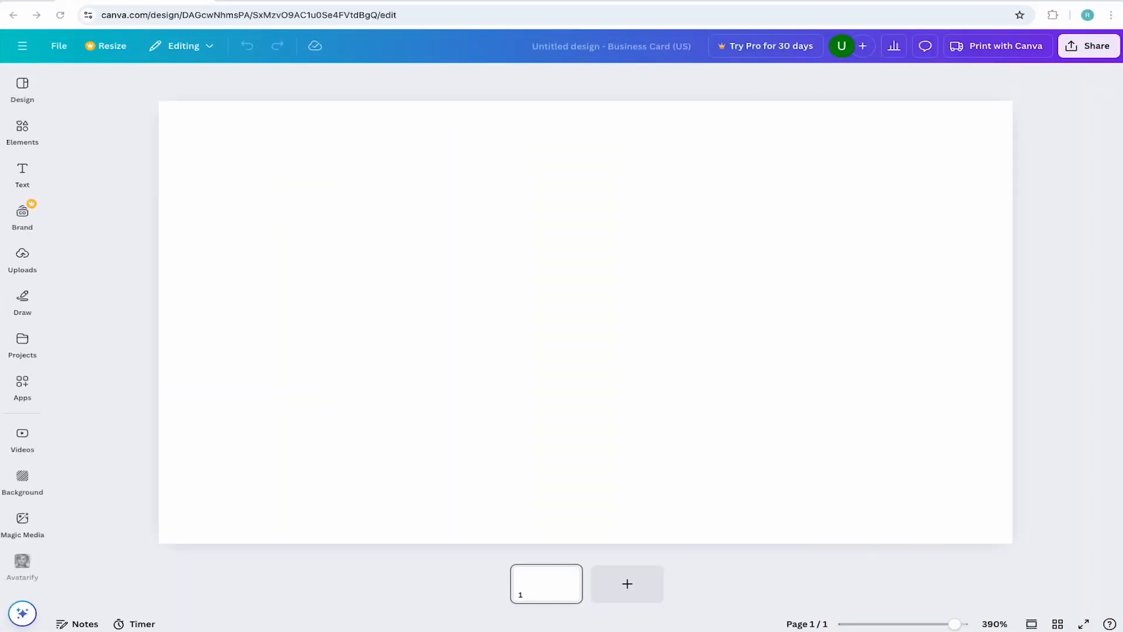
mouse_move(322, 369)
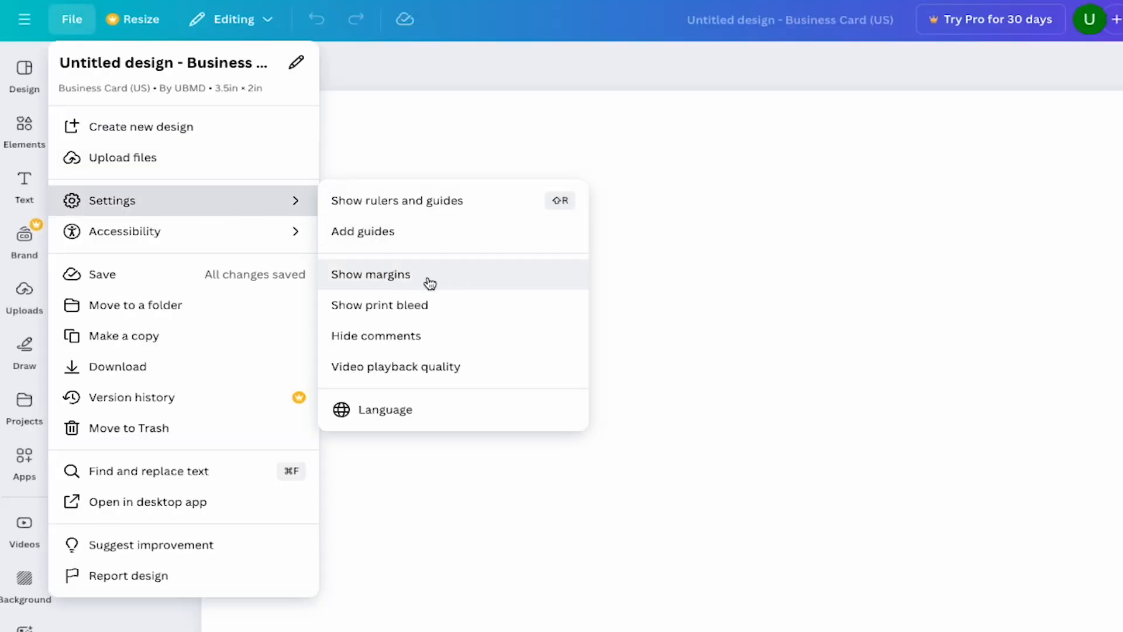
left_click(371, 274)
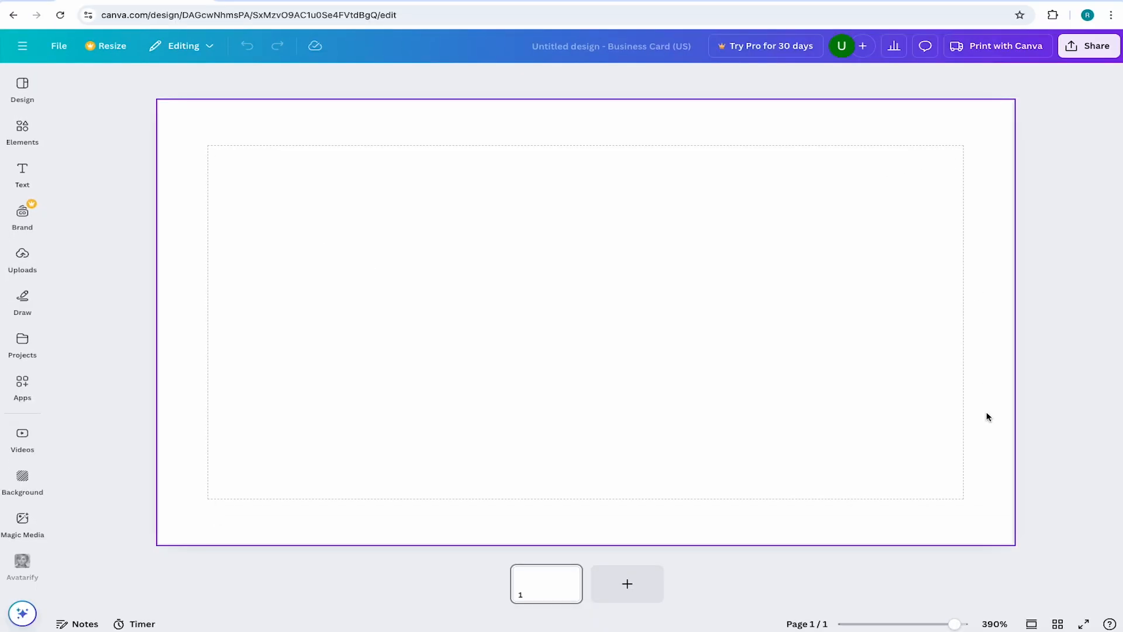
mouse_move(221, 163)
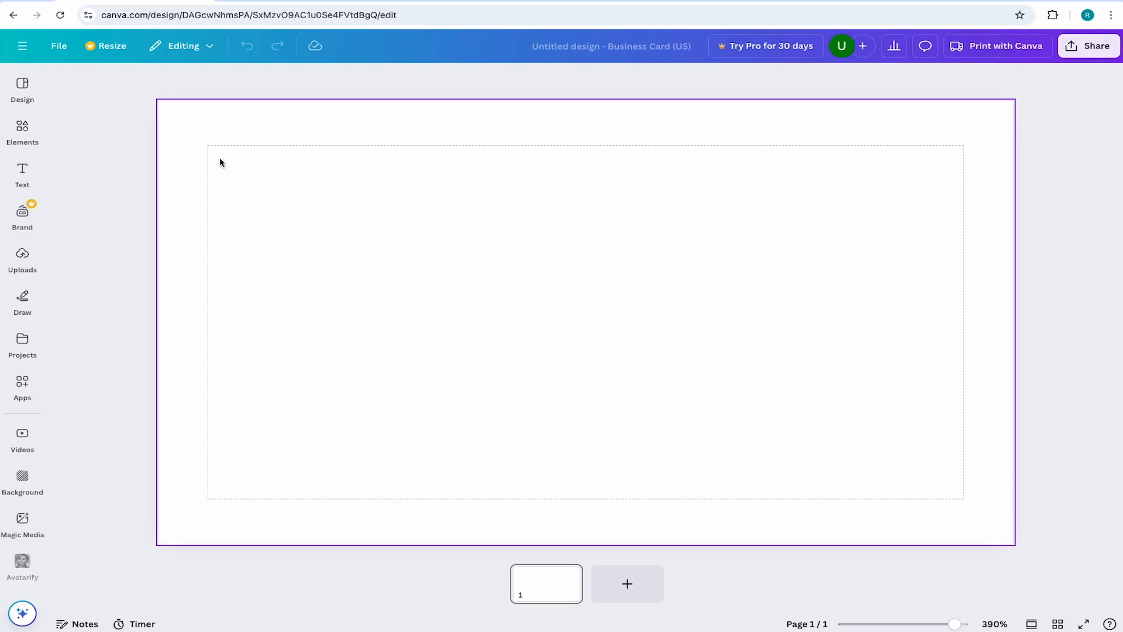
left_click(1100, 184)
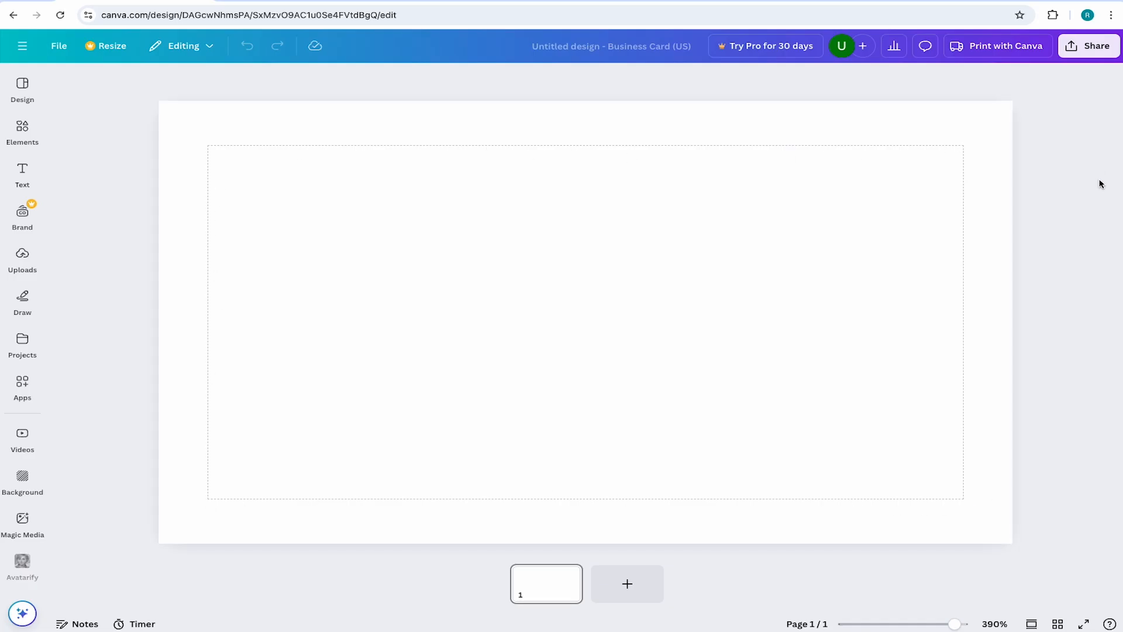
mouse_move(1078, 179)
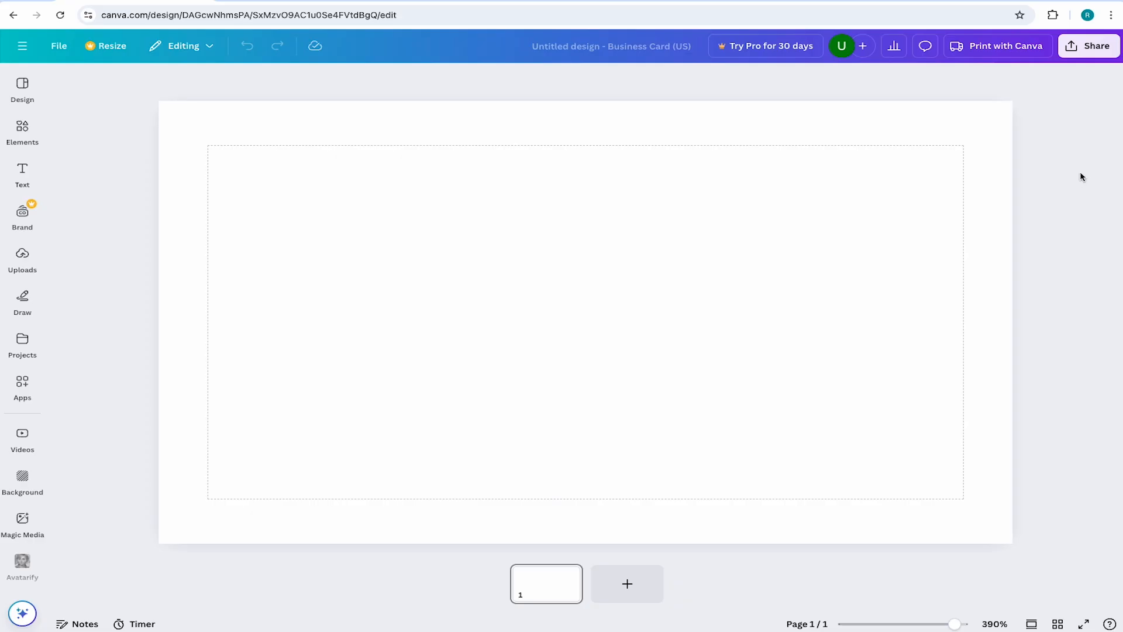
mouse_move(1076, 172)
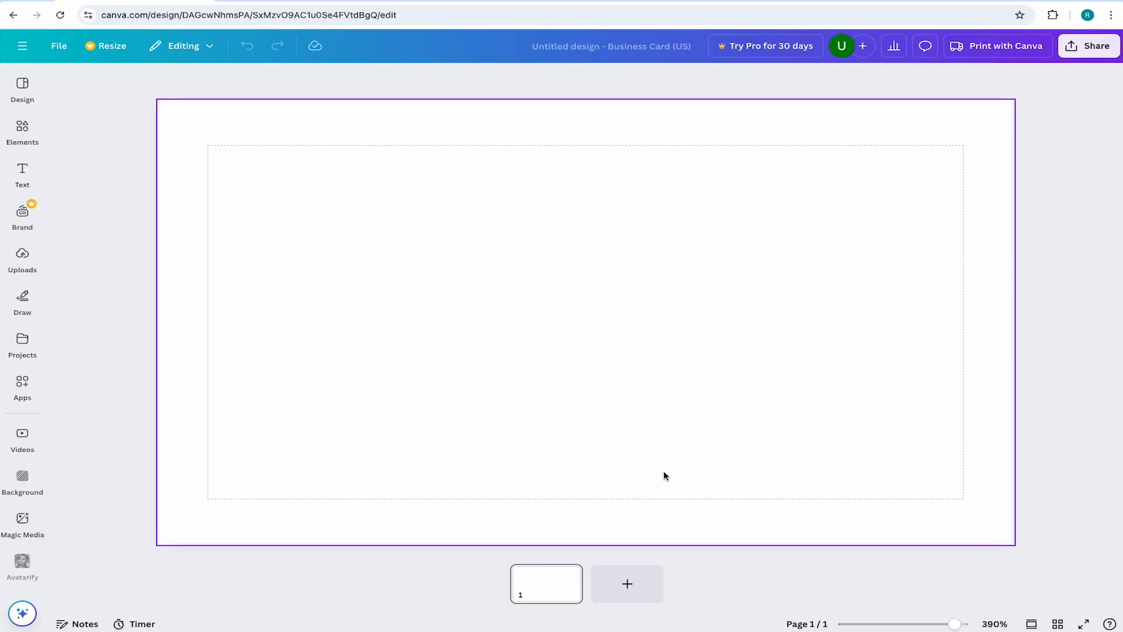
mouse_move(675, 475)
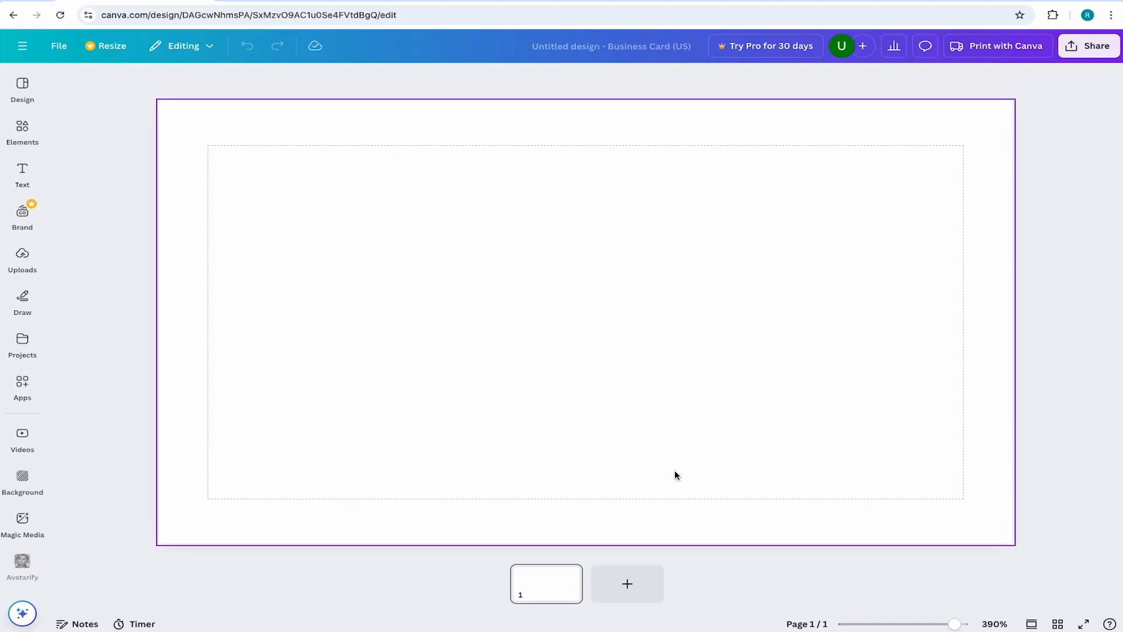
mouse_move(679, 466)
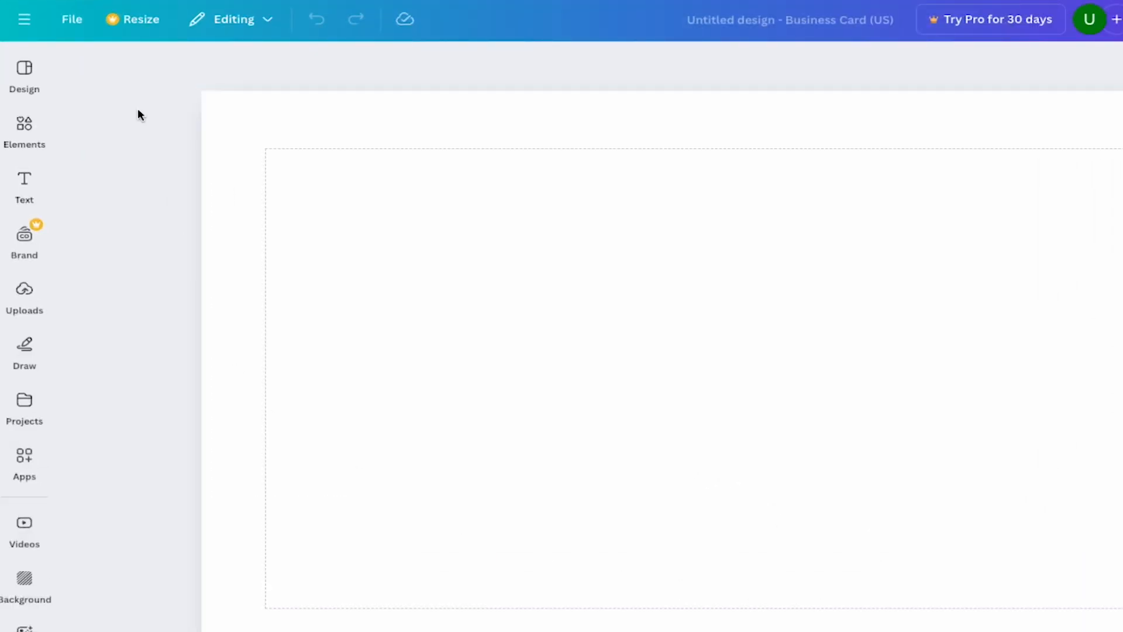
left_click(71, 19)
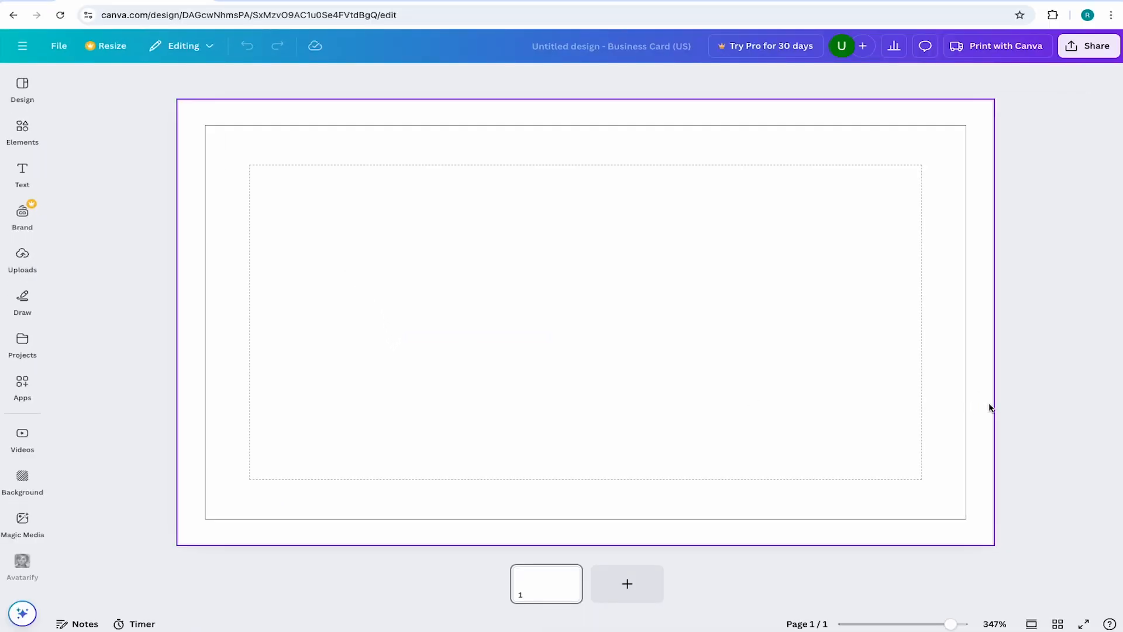
left_click(1032, 397)
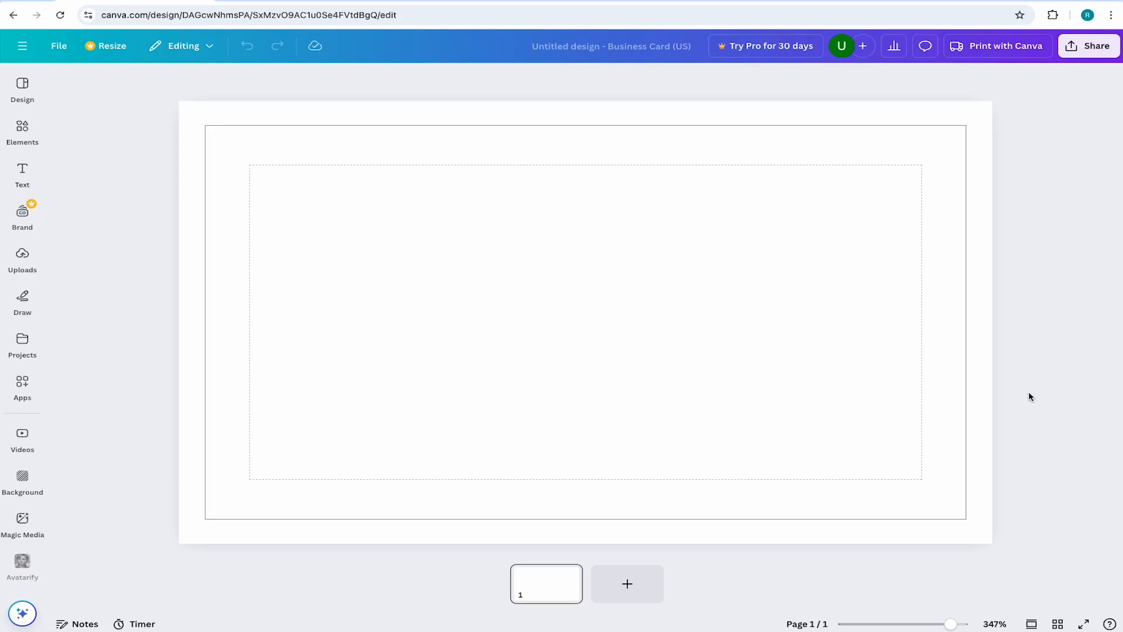
mouse_move(1035, 400)
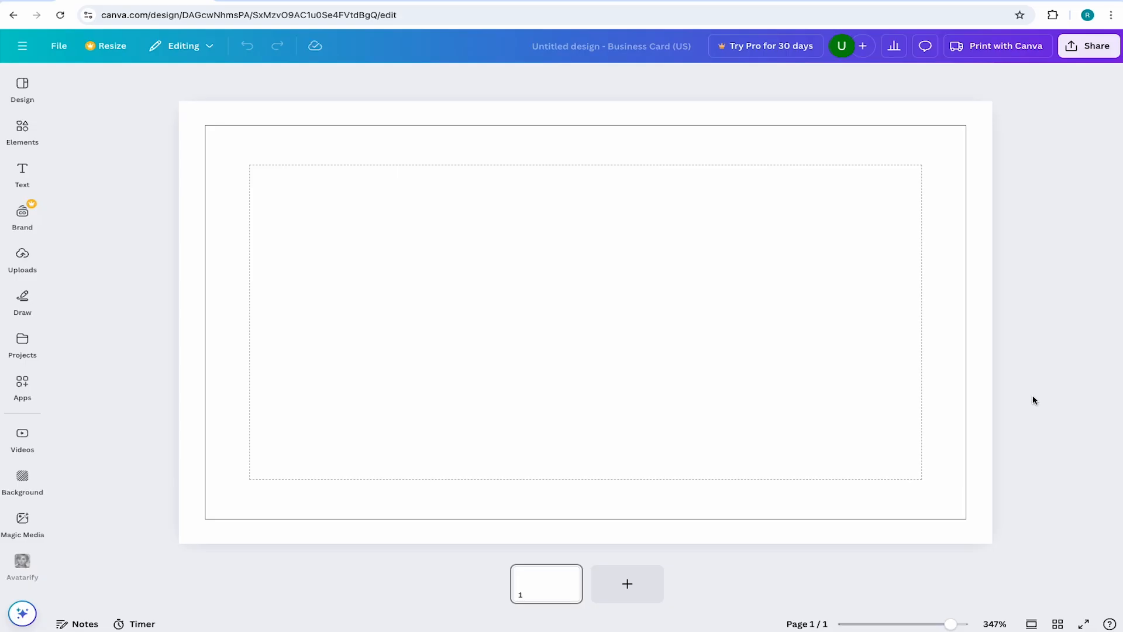
mouse_move(1035, 392)
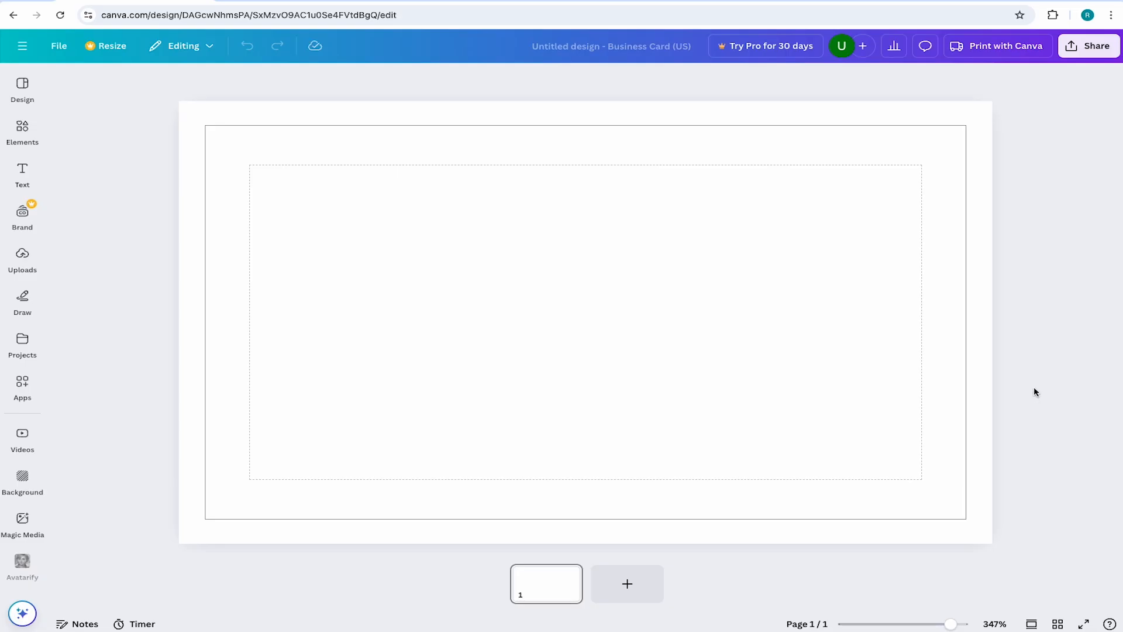
mouse_move(1031, 393)
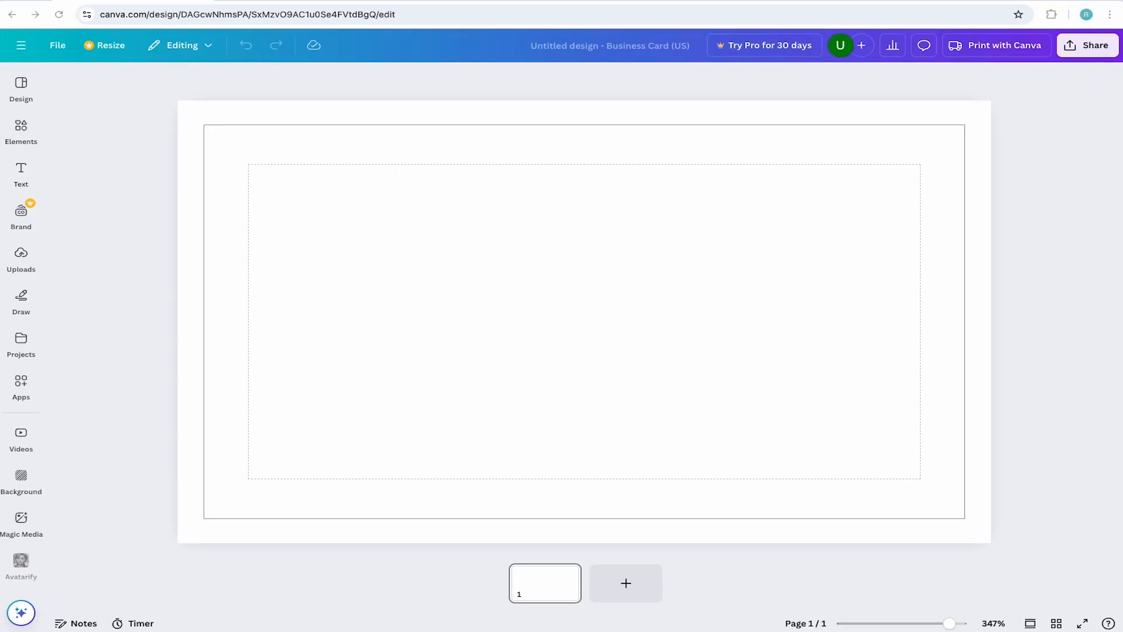
Step: Search templates for 'interior designer' and apply the Olivia Wilson template to both pages
left_click(21, 86)
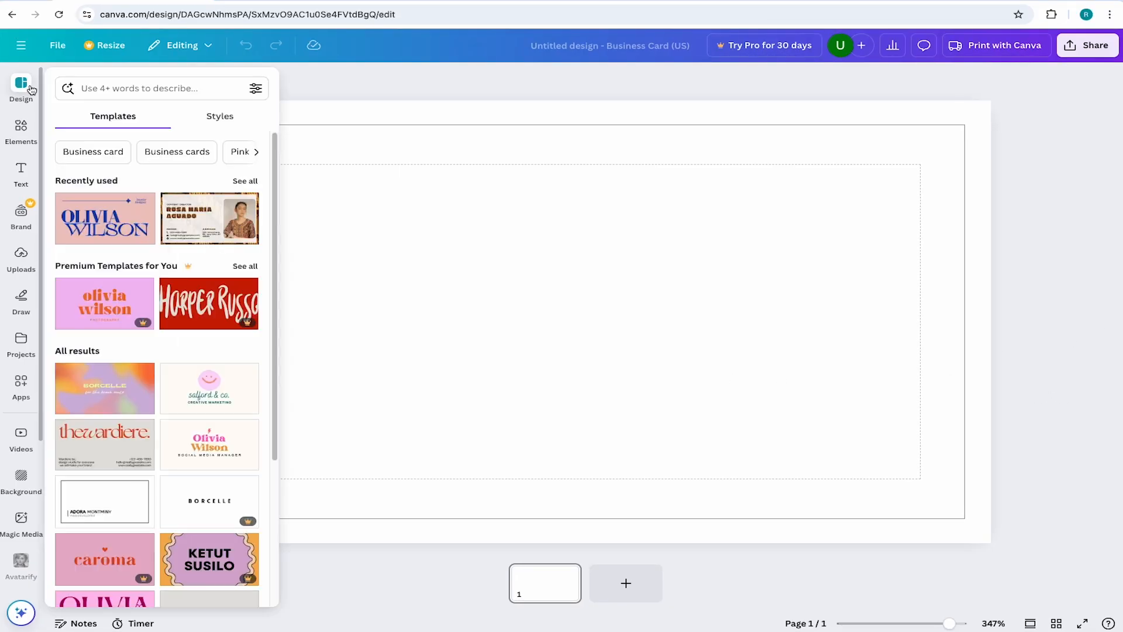
mouse_move(208, 303)
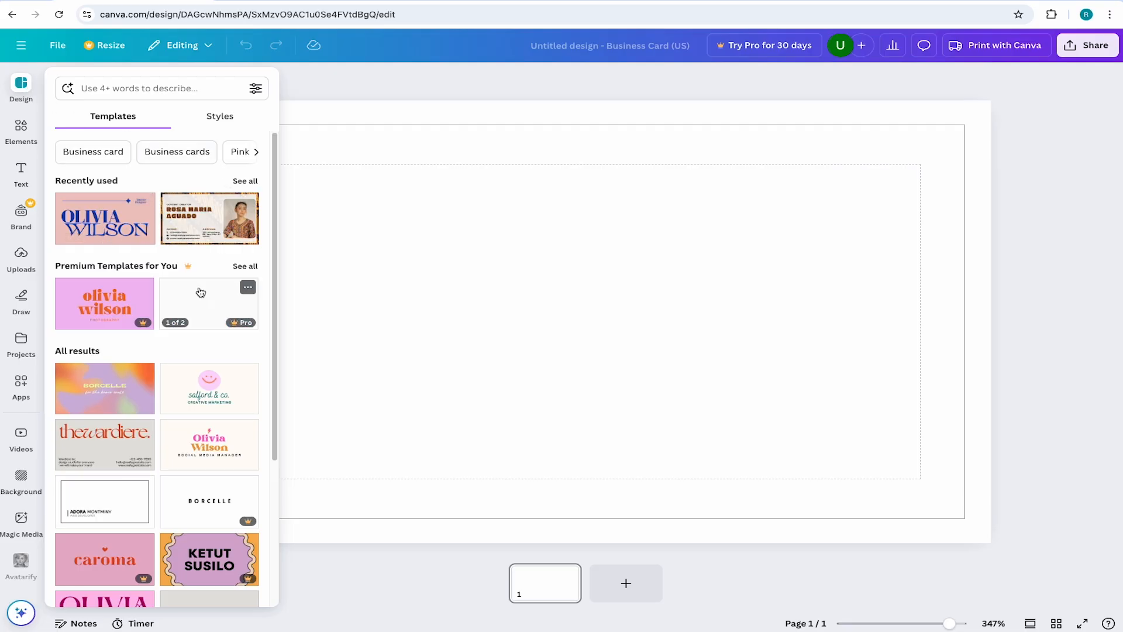
scroll("down", 3)
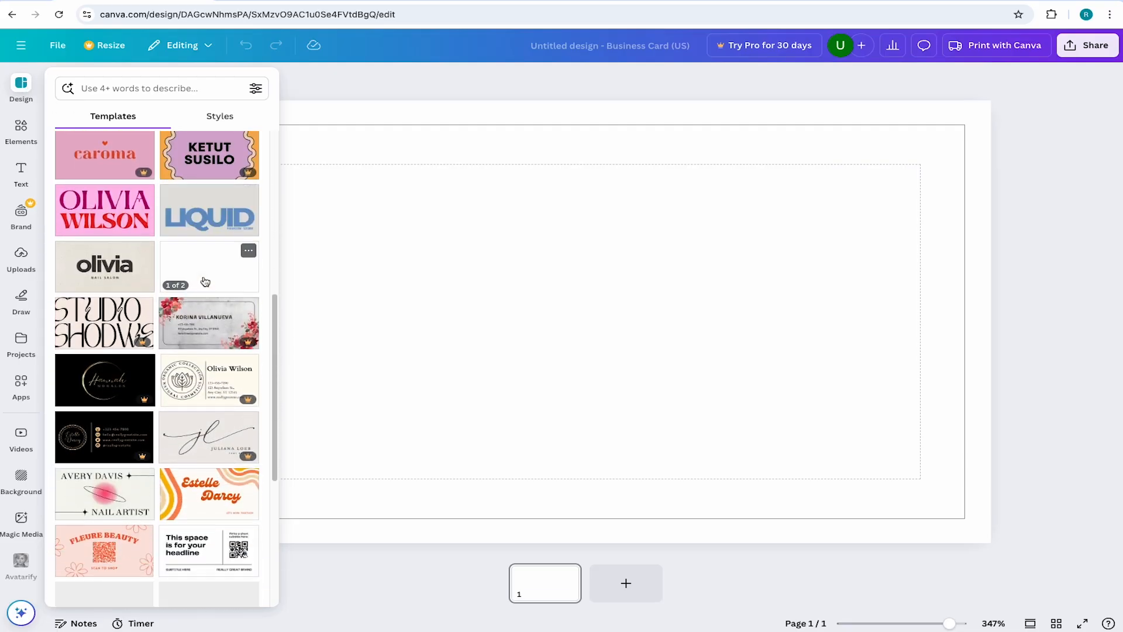
scroll("up", 3)
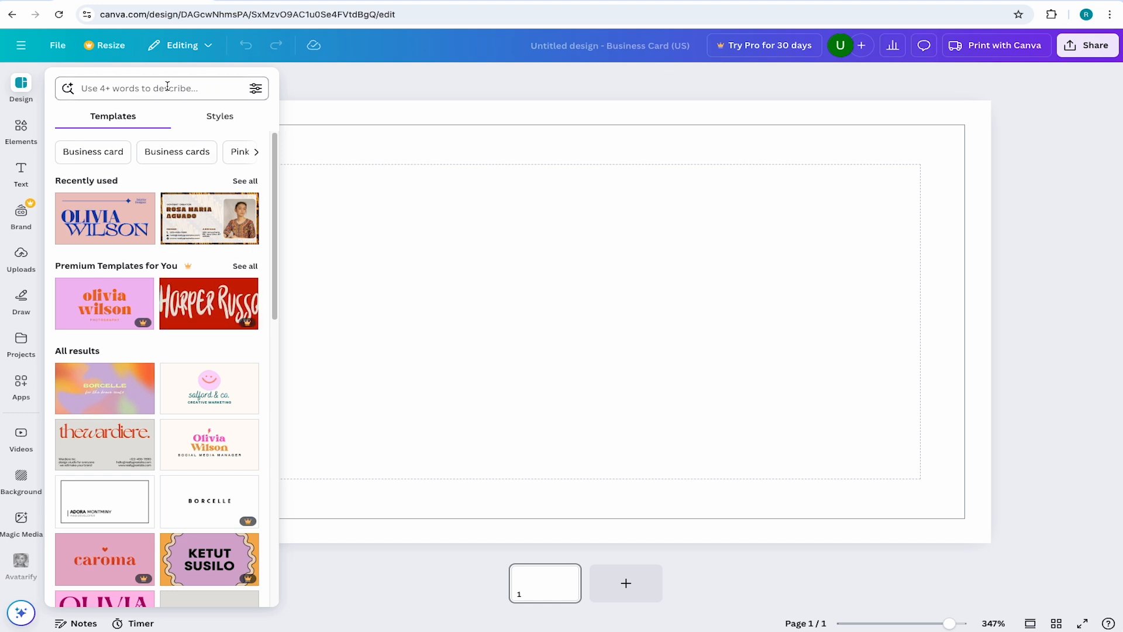
type("interior designer")
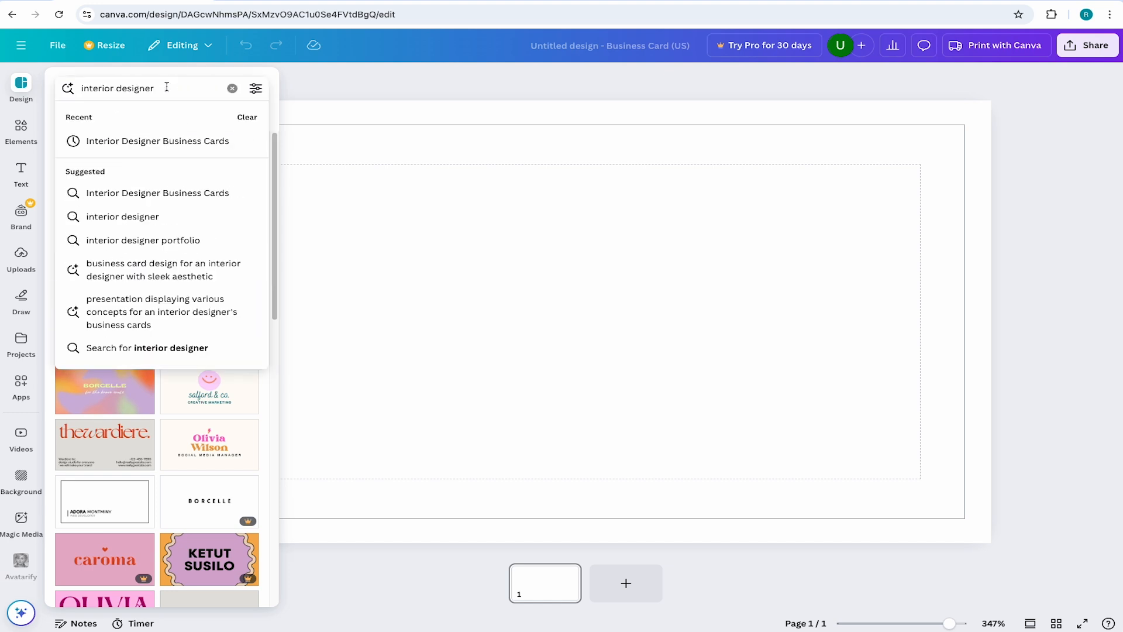
key("Return")
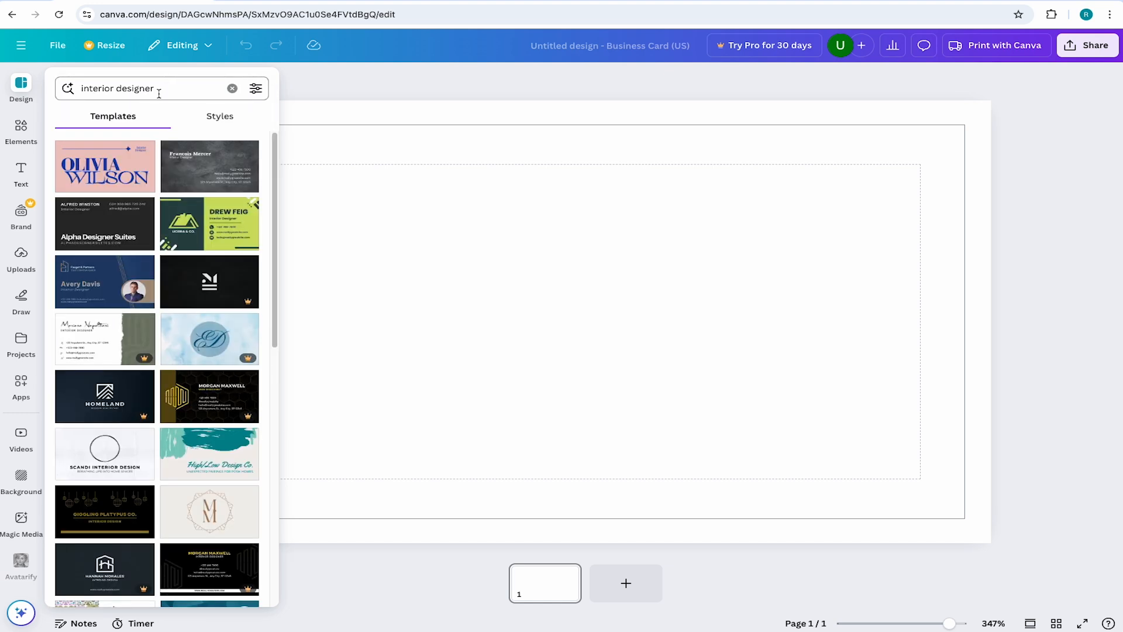
left_click(104, 167)
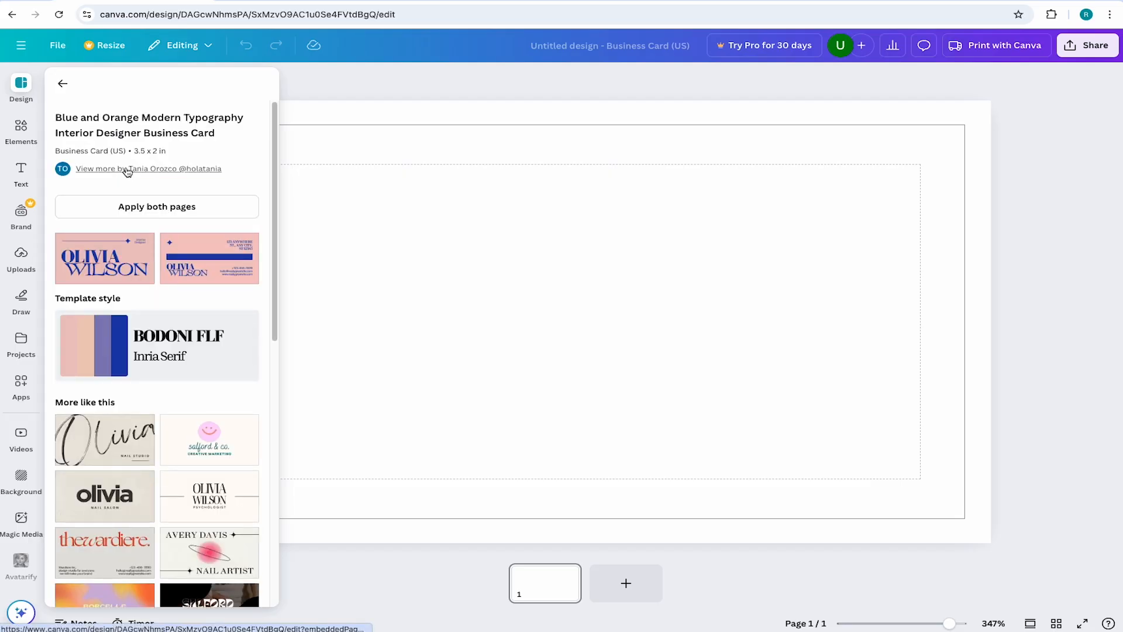
left_click(156, 206)
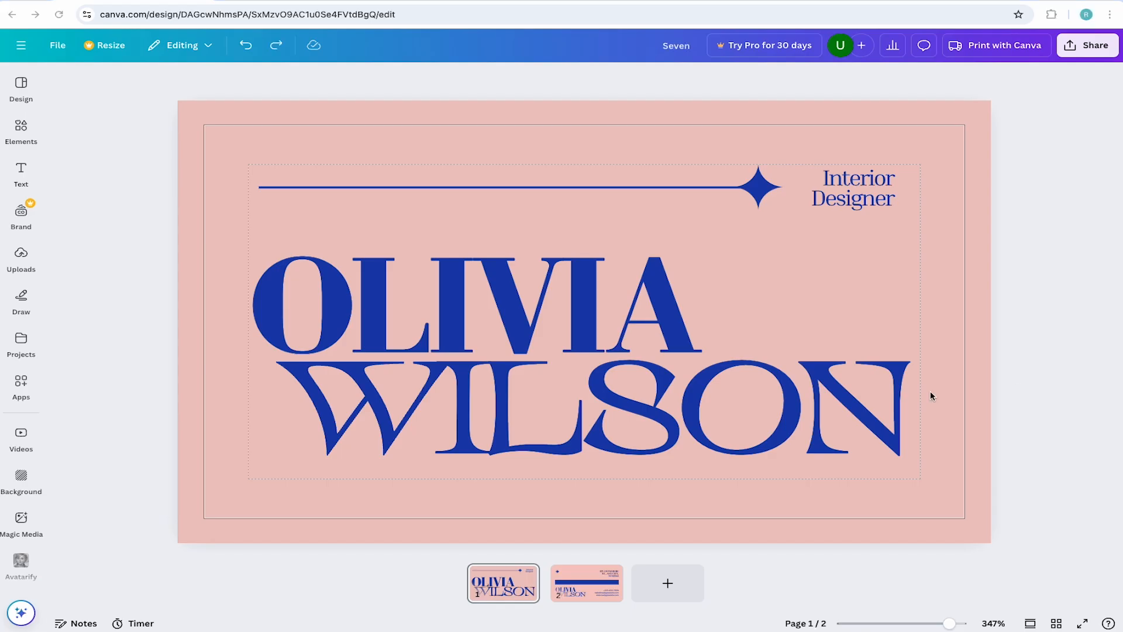
Step: Replace the large front name OLIVIA with STEVEN
left_click(465, 304)
type("STEVEN")
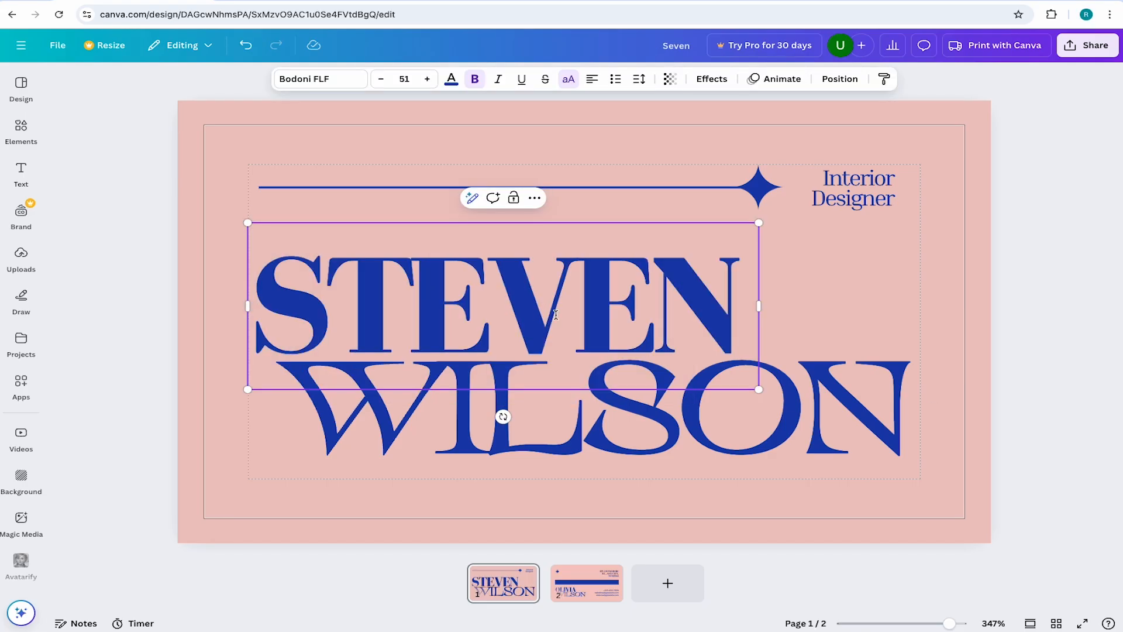
left_click(319, 79)
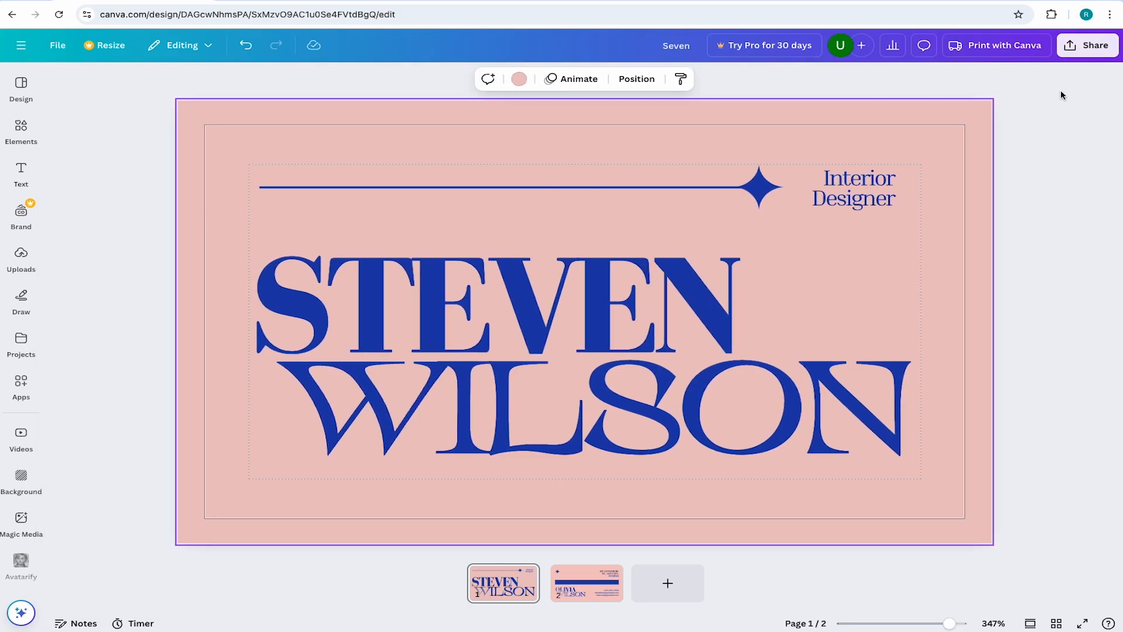
Step: Apply a custom purple to the front name, job title and decorative line
left_click(1057, 274)
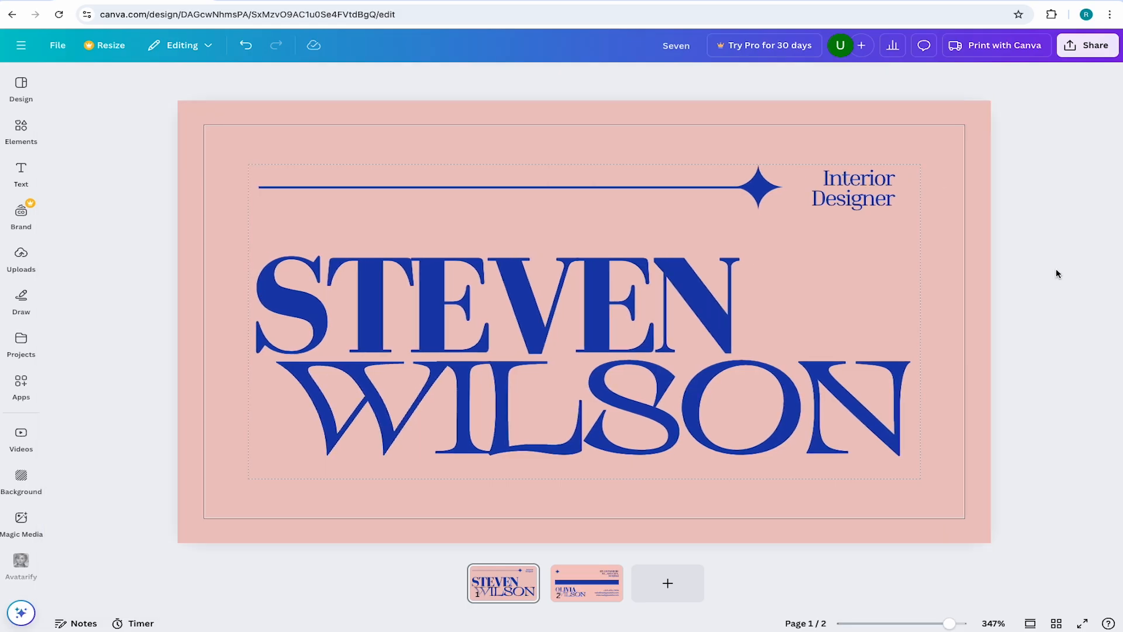
mouse_move(586, 280)
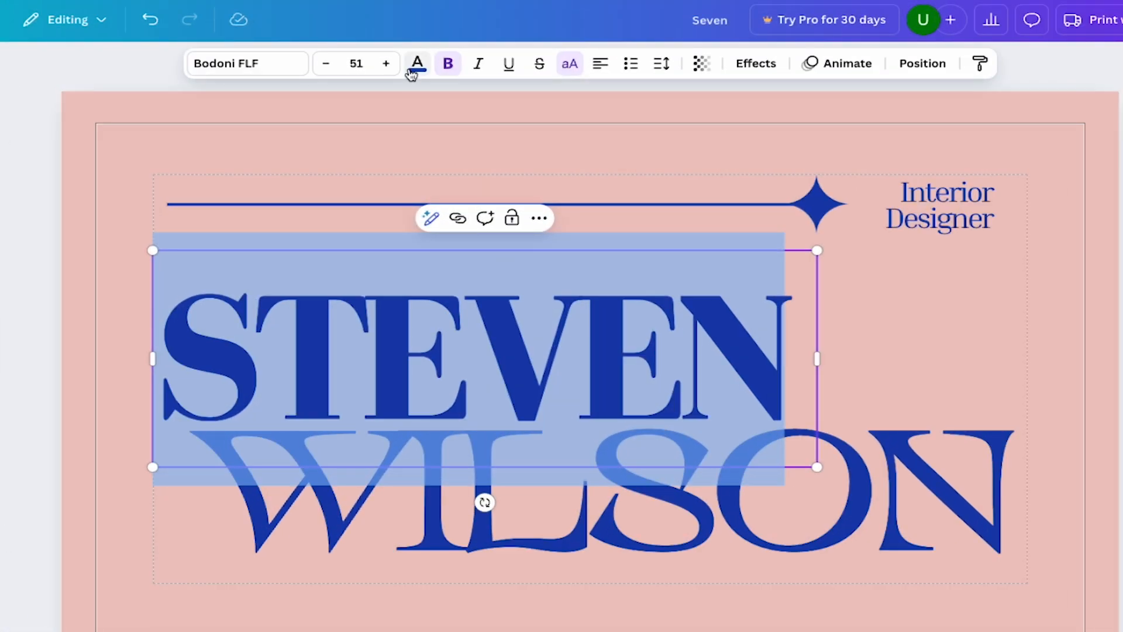
left_click(418, 64)
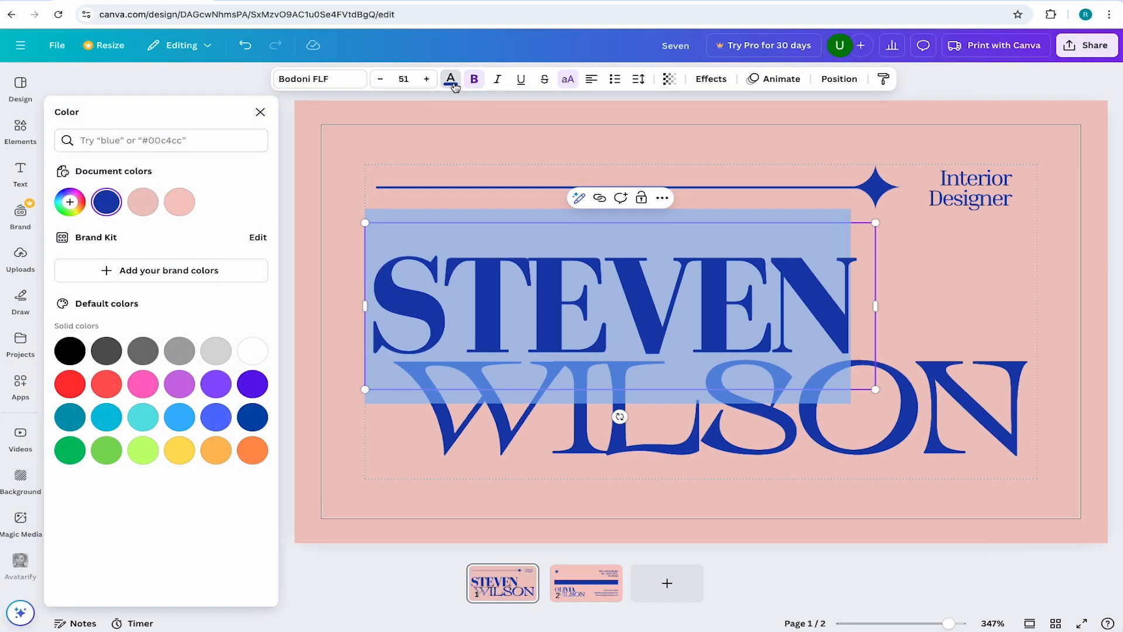
mouse_move(106, 450)
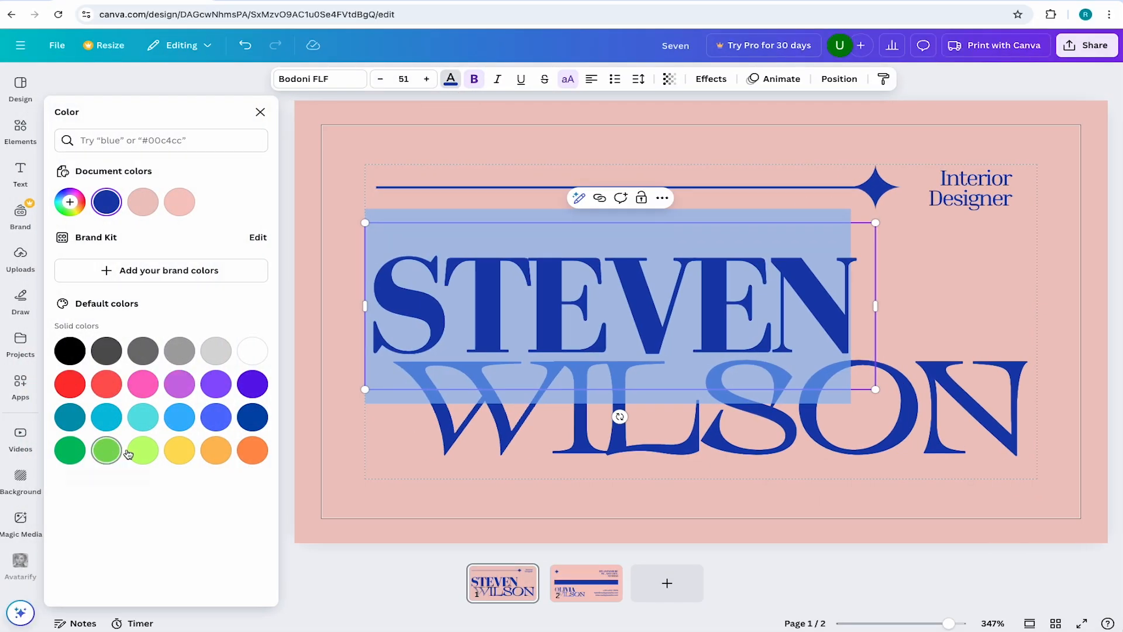
mouse_move(169, 484)
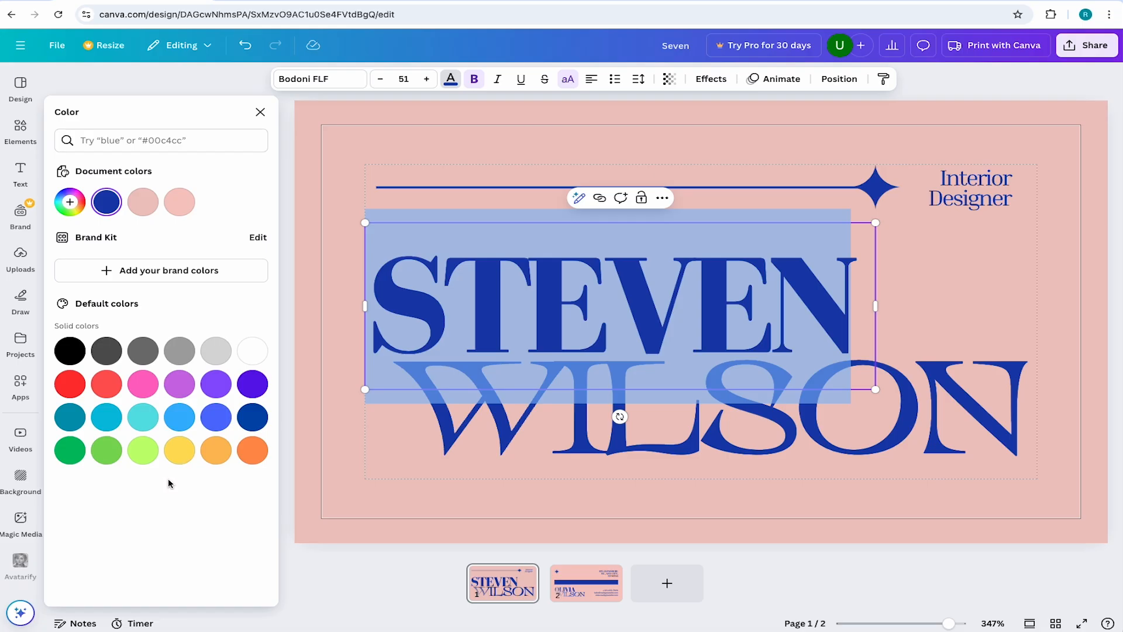
left_click(69, 202)
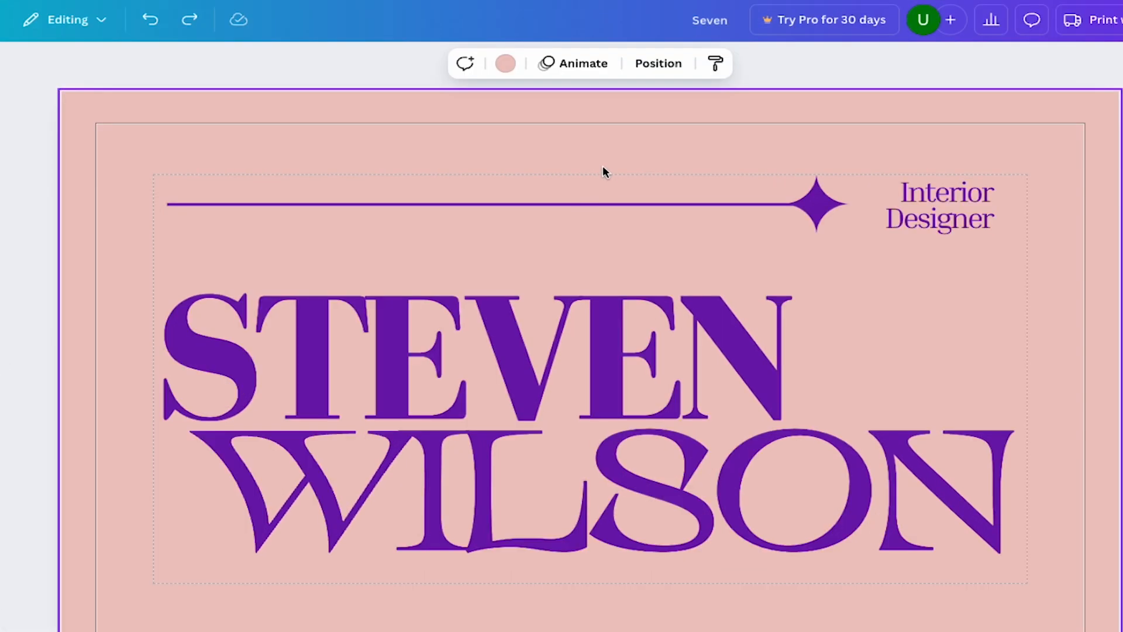
mouse_move(505, 63)
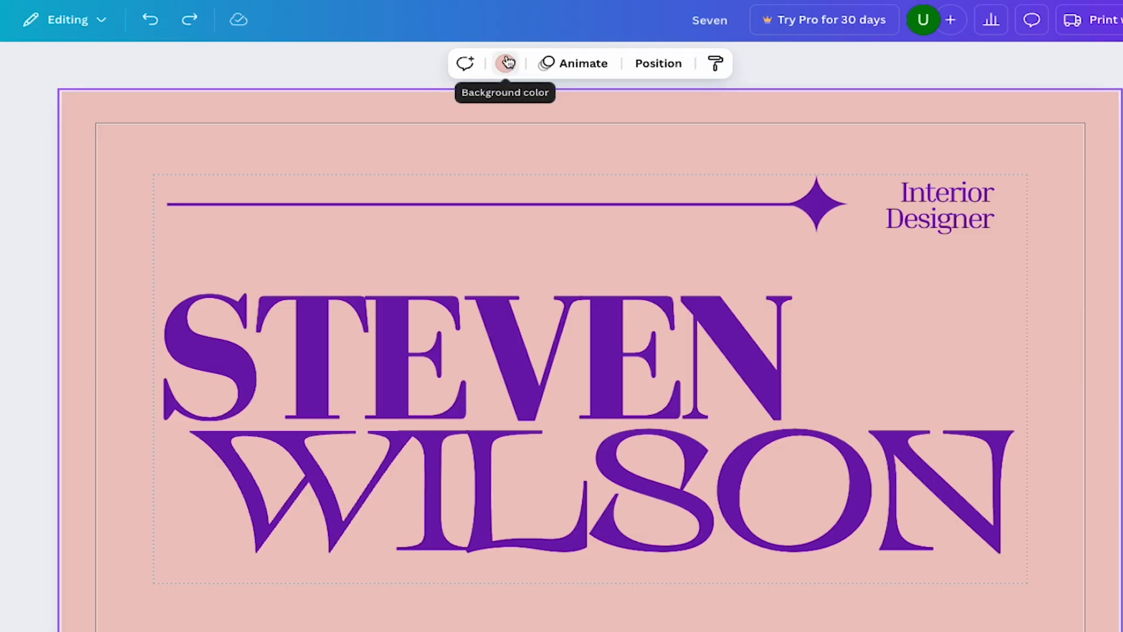
Step: Set the front card's background colour to bright yellow
left_click(506, 63)
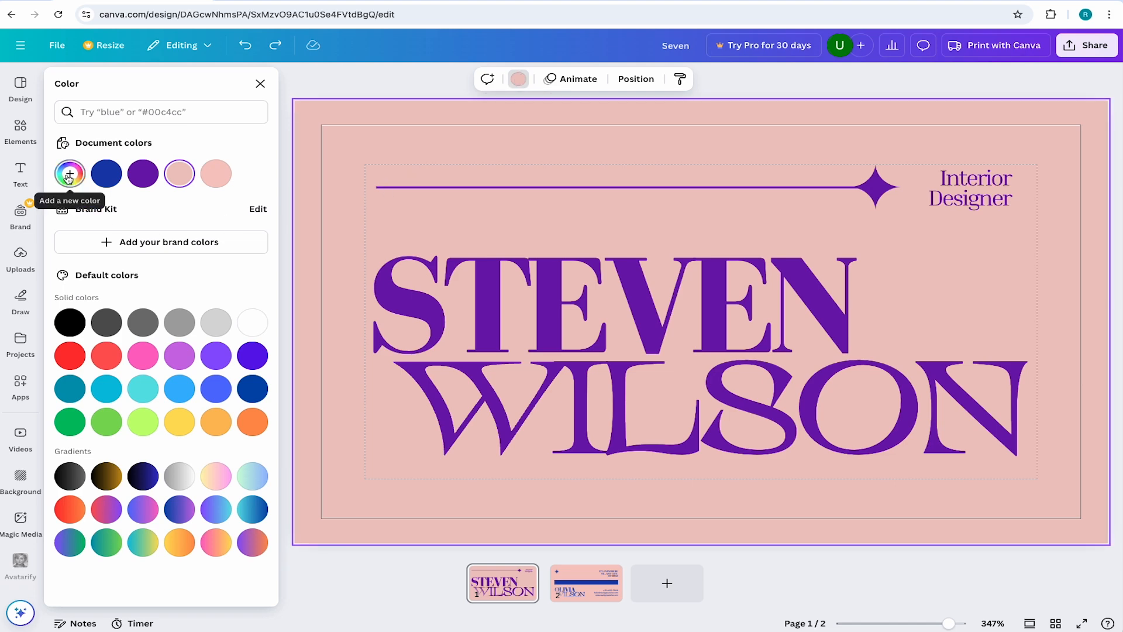
left_click(179, 173)
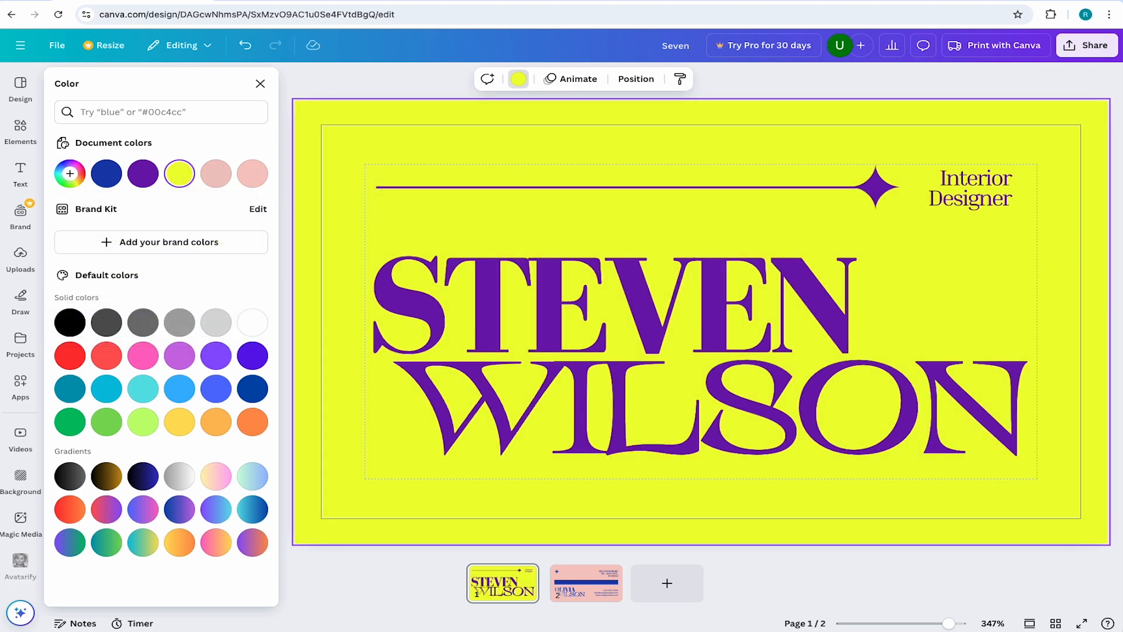
left_click(260, 84)
type("Senior ")
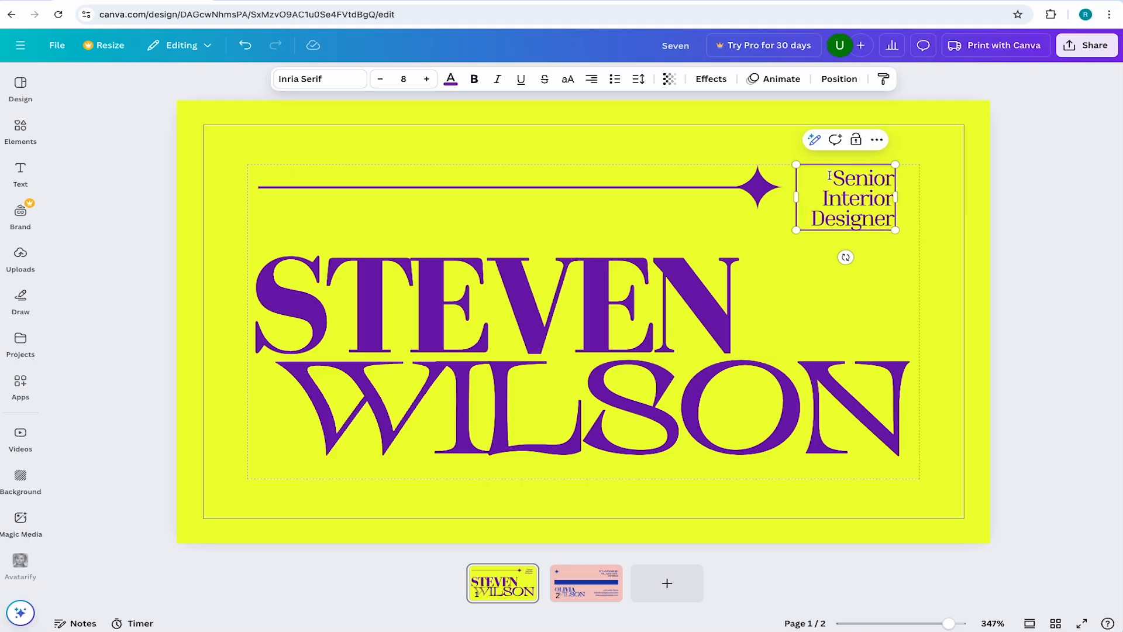
Step: Edit the job title text and place the star at the line's end beside it
left_click(944, 184)
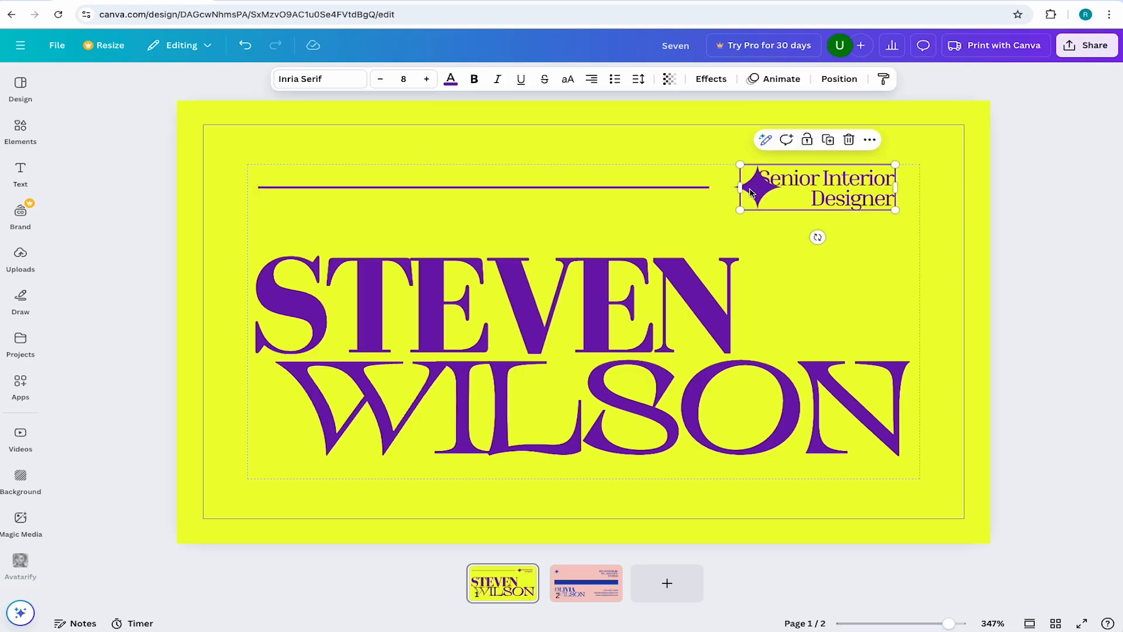
mouse_move(760, 188)
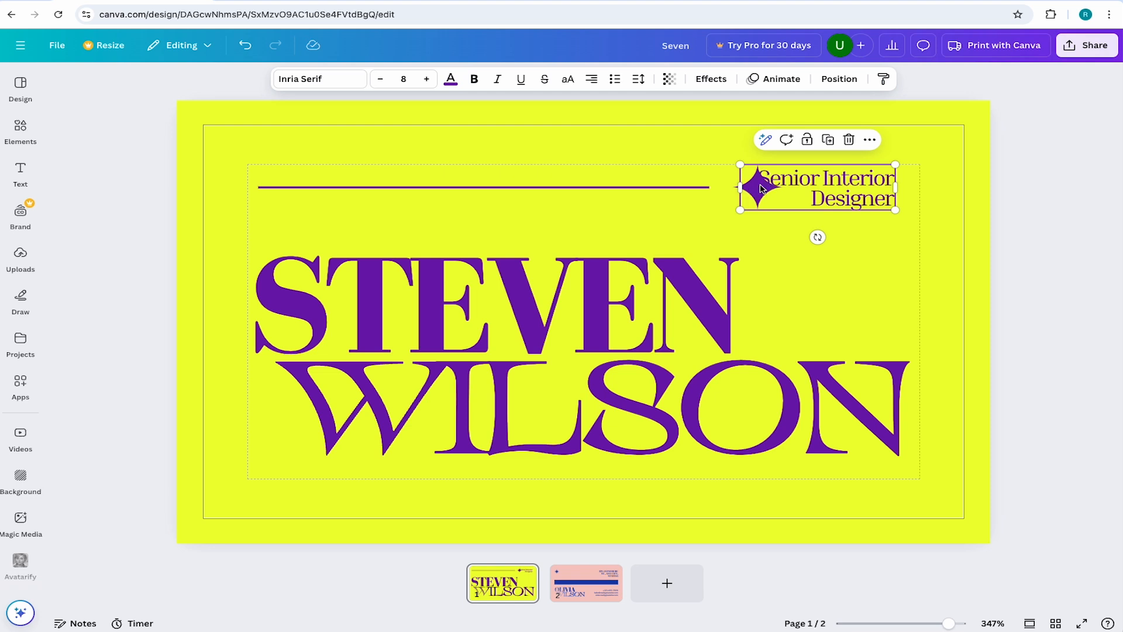
left_click(840, 79)
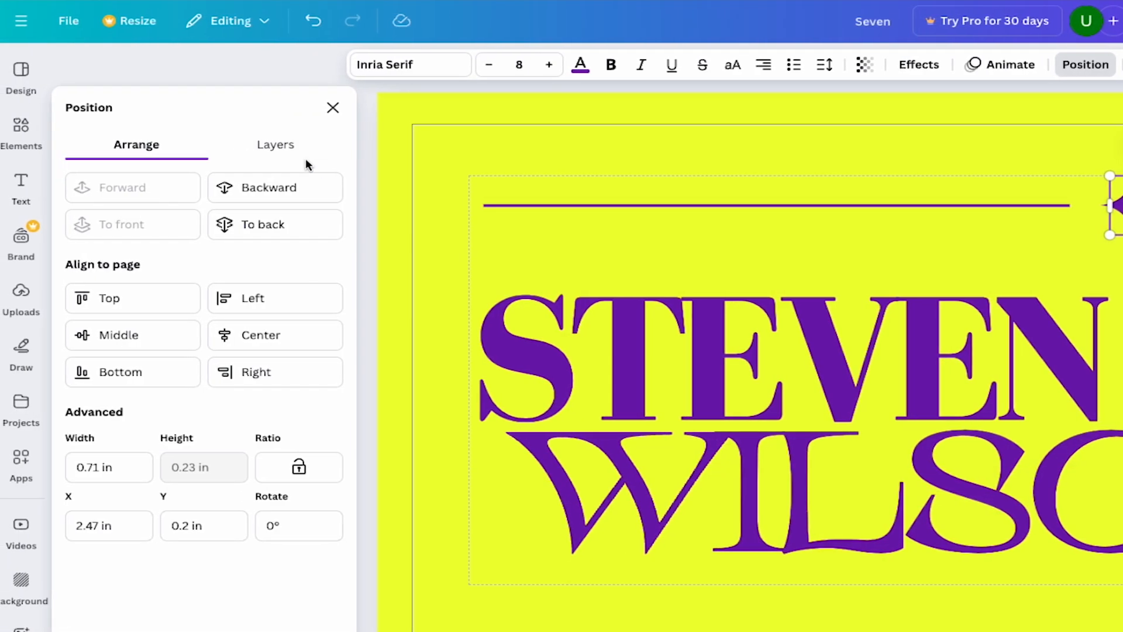
Step: Pick the star from the Layers list and move it clear of the title text
left_click(275, 144)
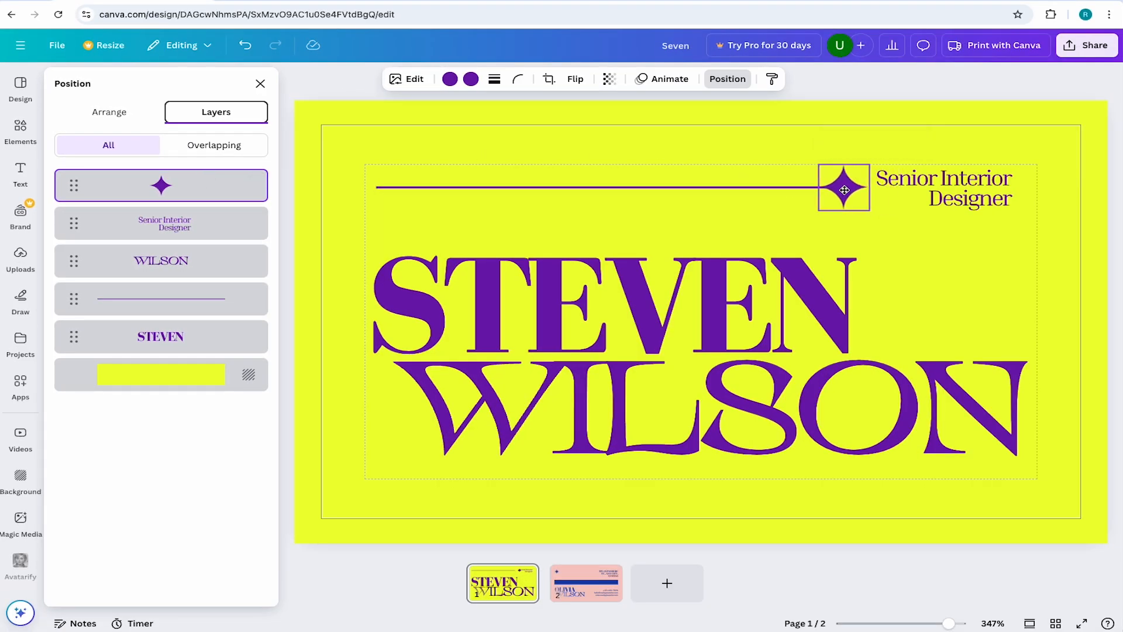
left_click(843, 188)
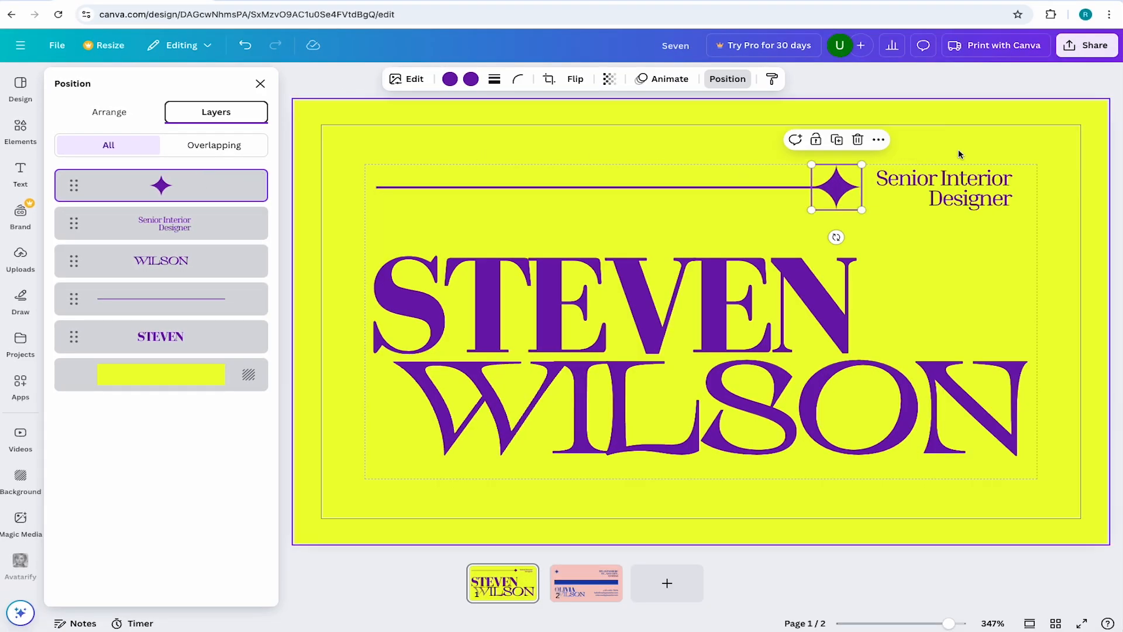
left_click(259, 84)
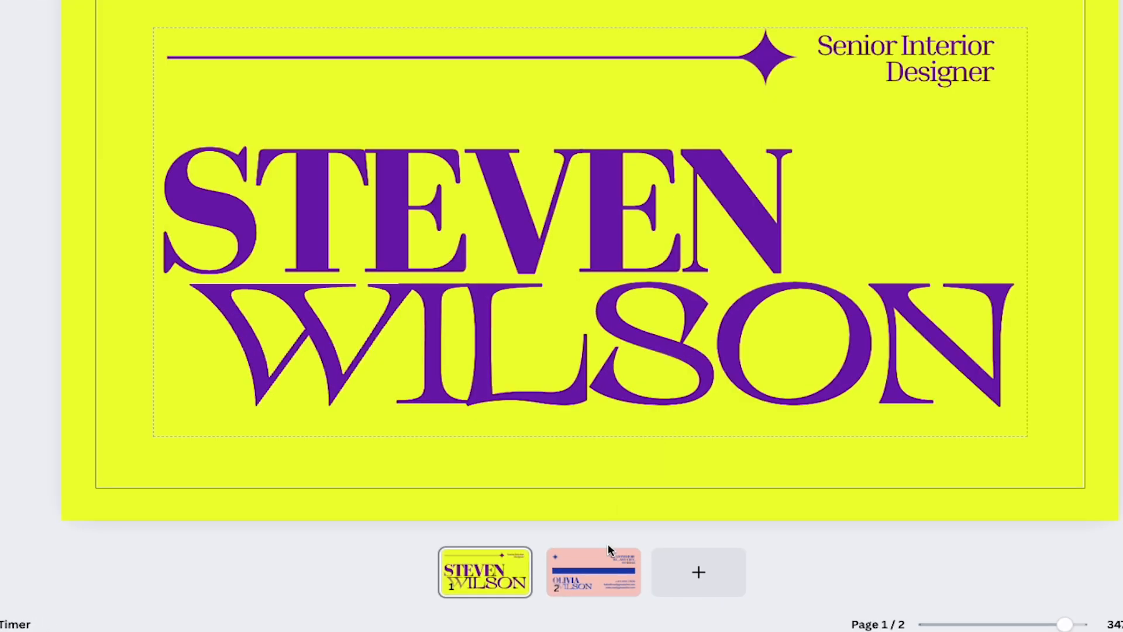
Step: On the card's back side, select the top-left corner star
left_click(593, 572)
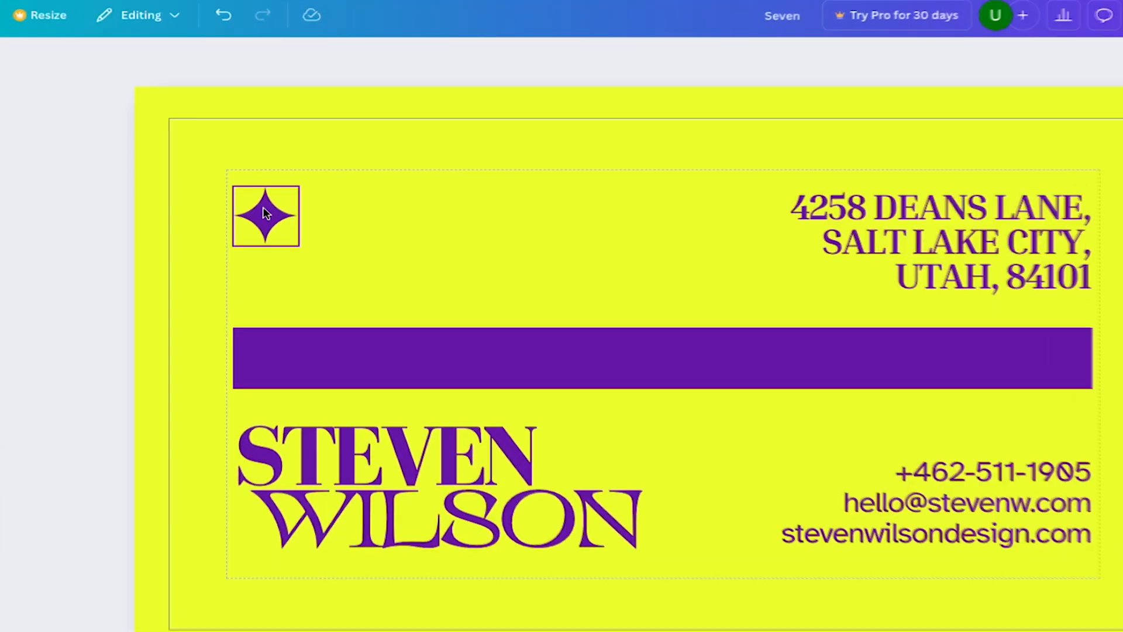
left_click(265, 216)
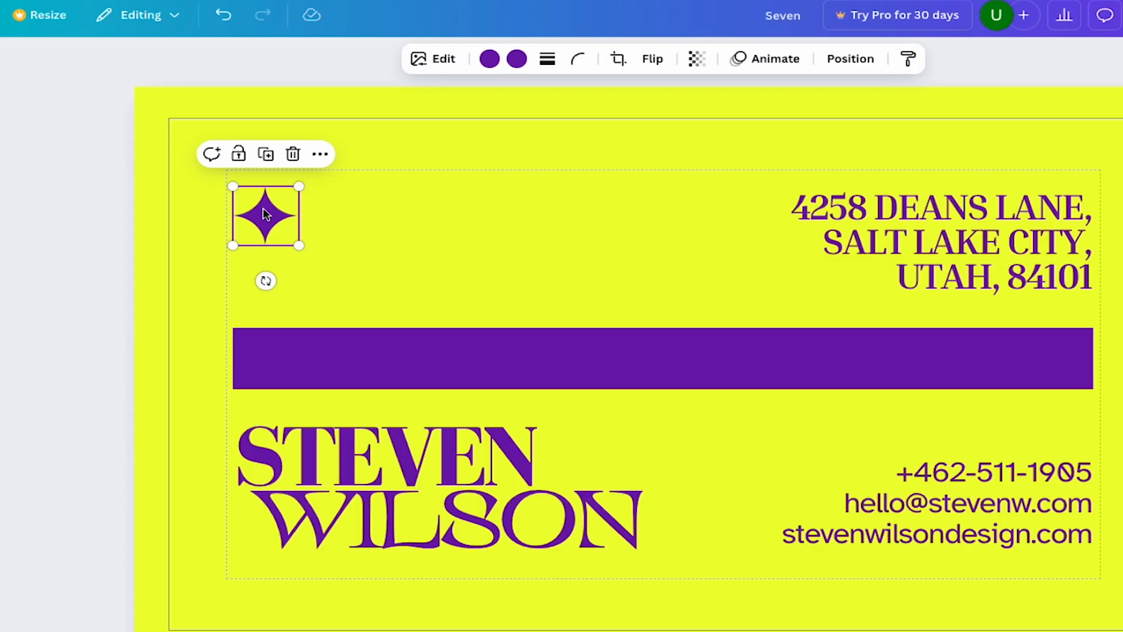
mouse_move(293, 154)
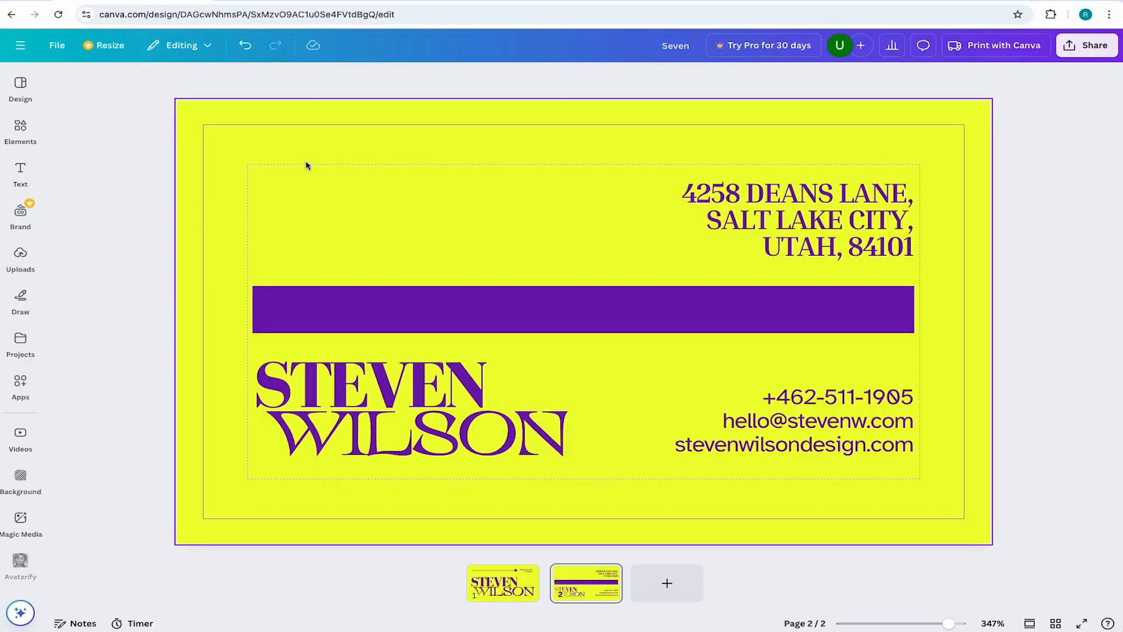
Step: Insert the purple SW monogram from Uploads at the top-left of the yellow card back
left_click(20, 258)
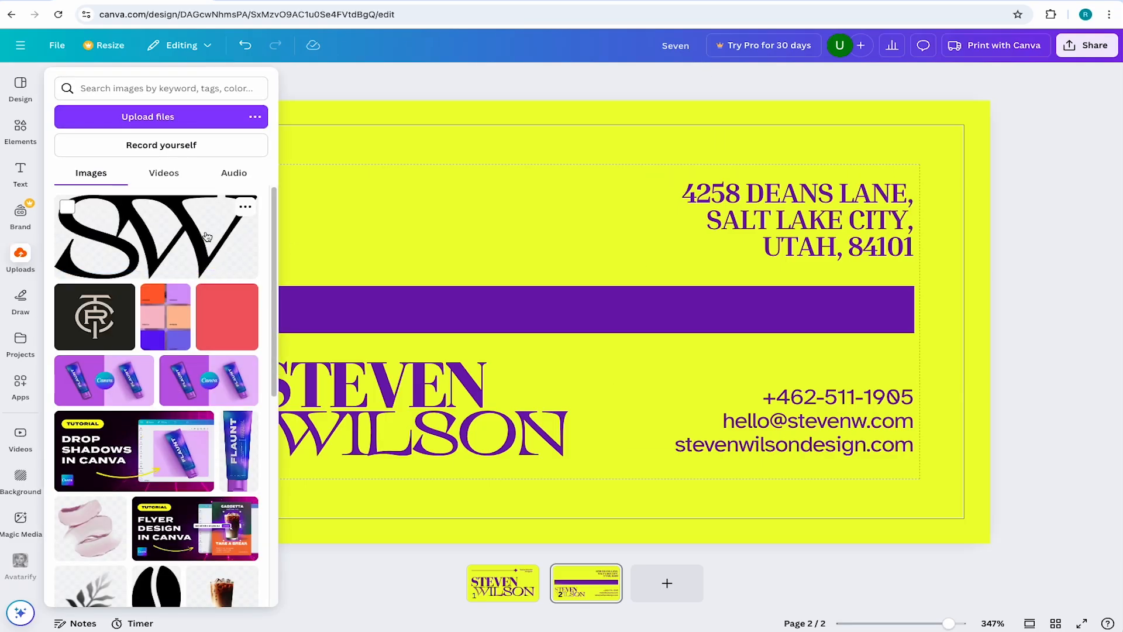
left_click(155, 237)
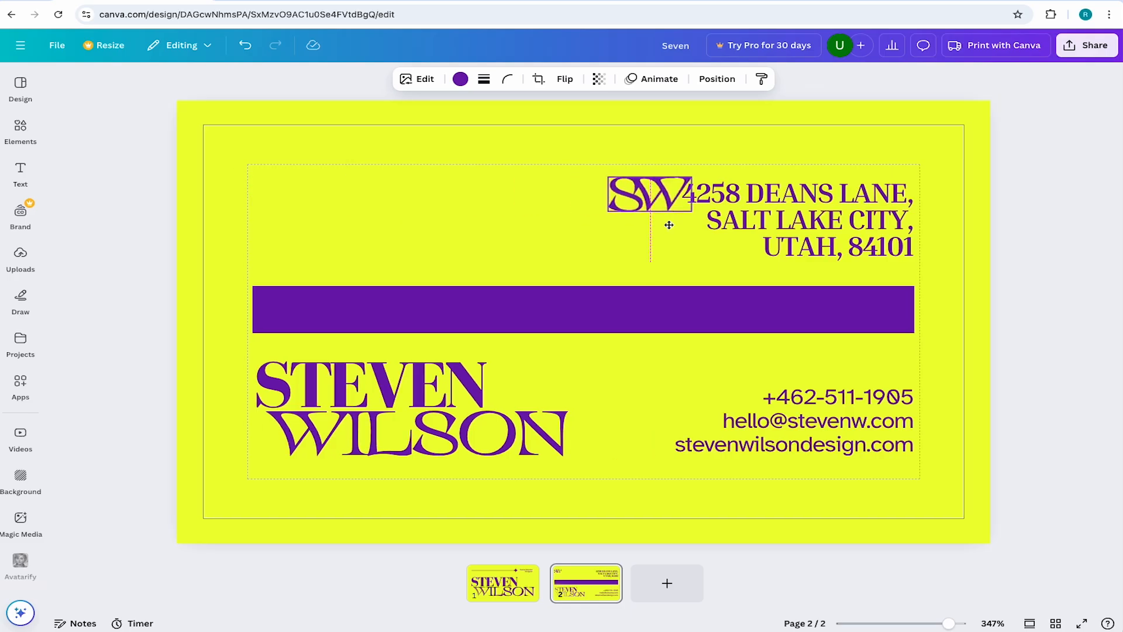
left_click(649, 197)
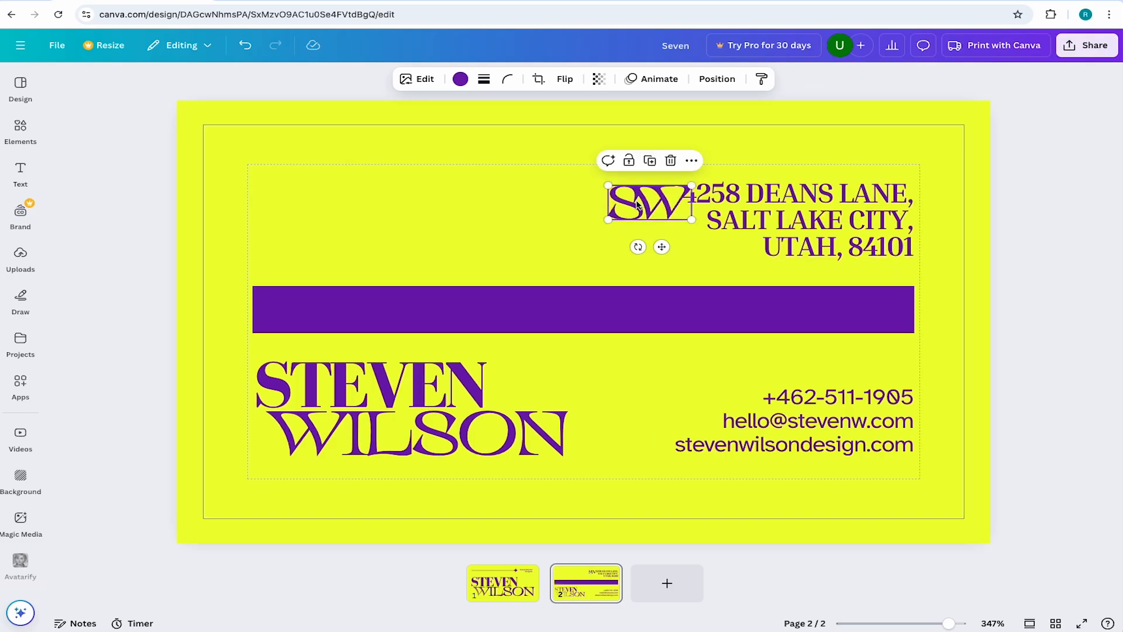
left_click(125, 215)
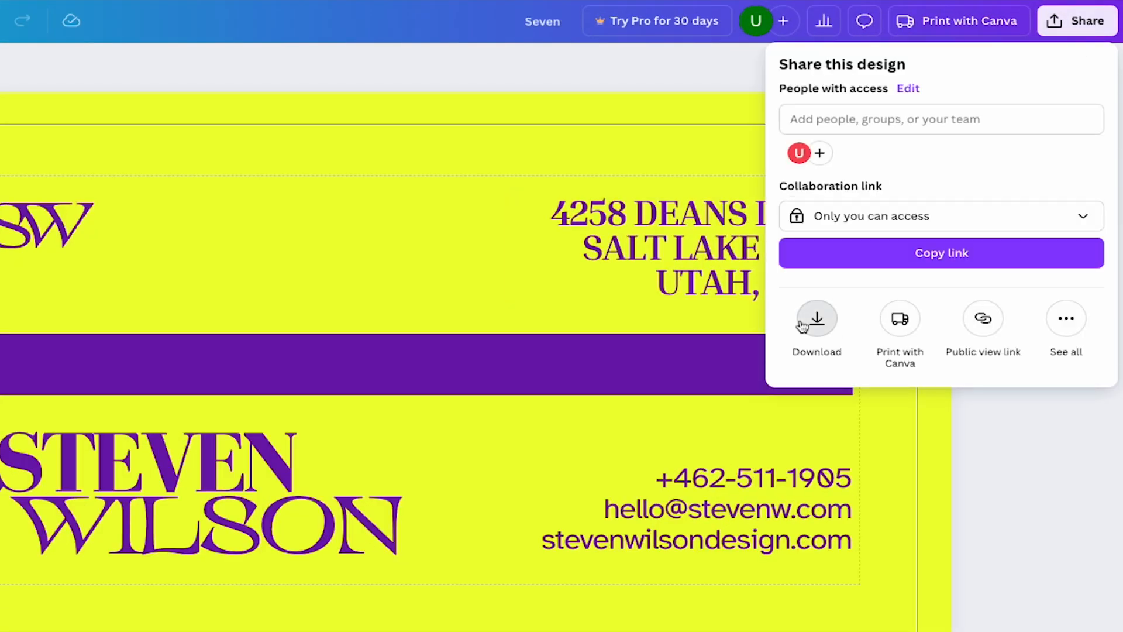
Step: Choose PDF Print with crop marks and bleed, Flatten PDF, and the RGB colour profile
left_click(817, 318)
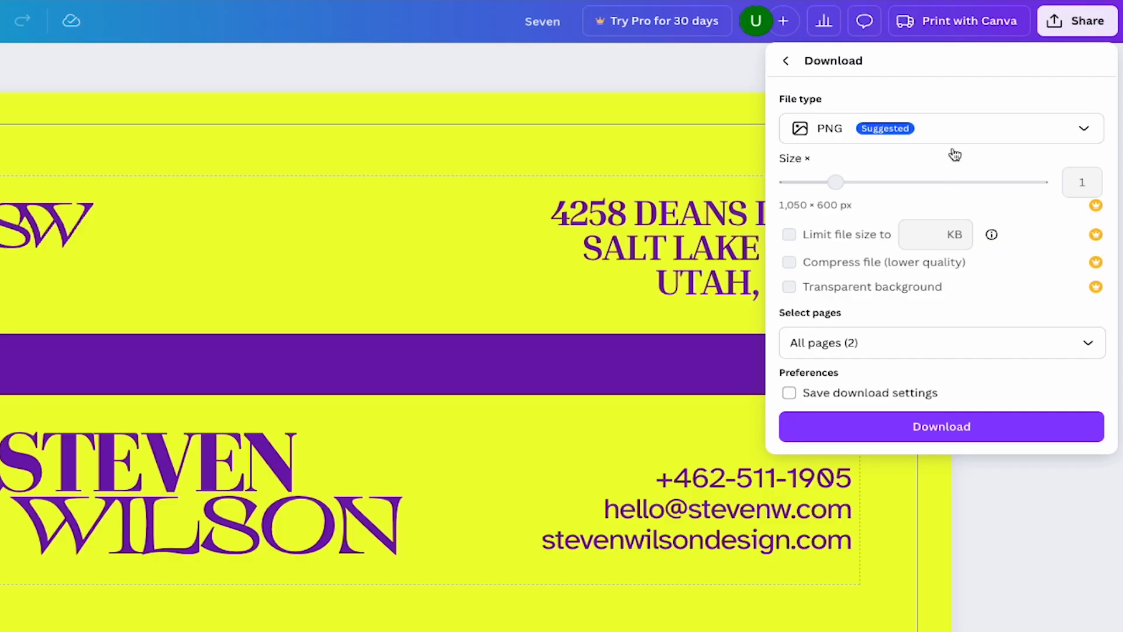
left_click(940, 128)
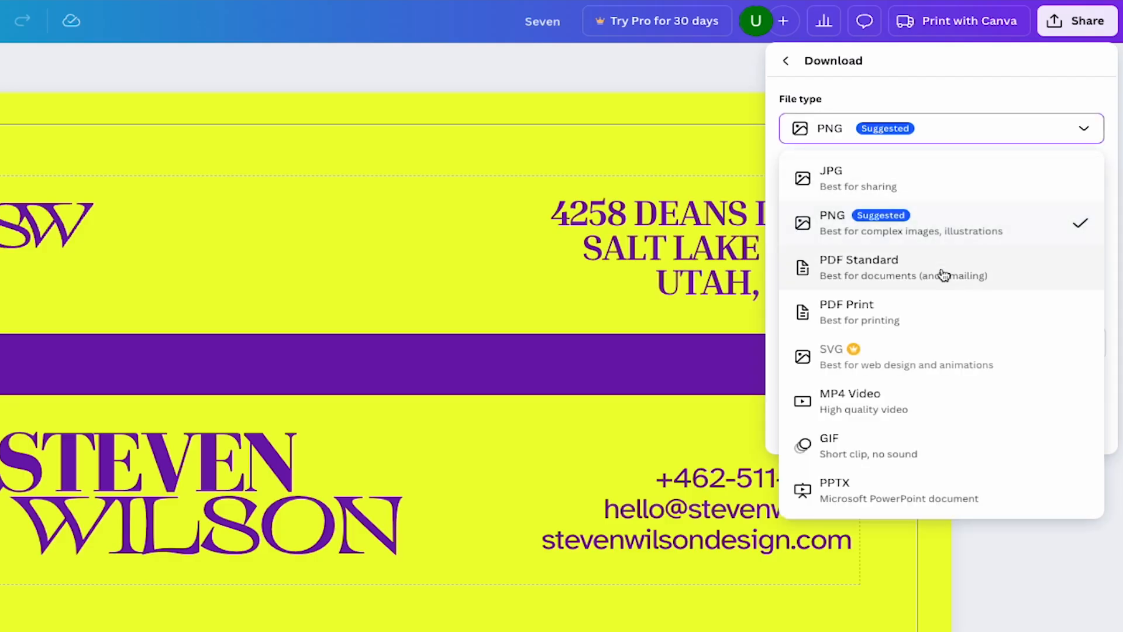
mouse_move(907, 246)
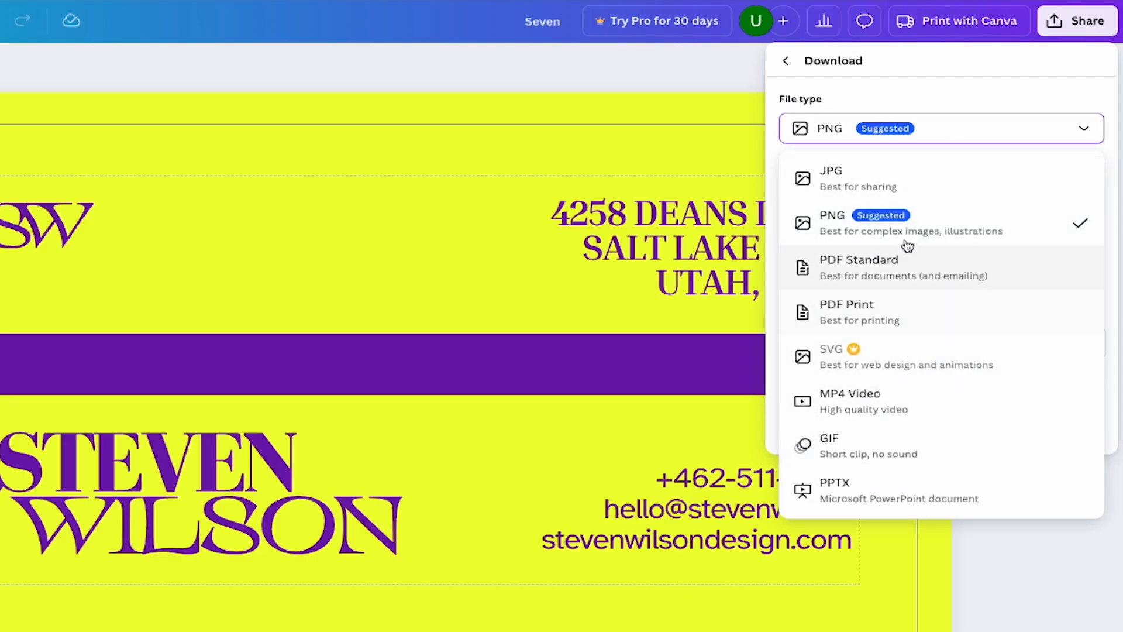
mouse_move(891, 175)
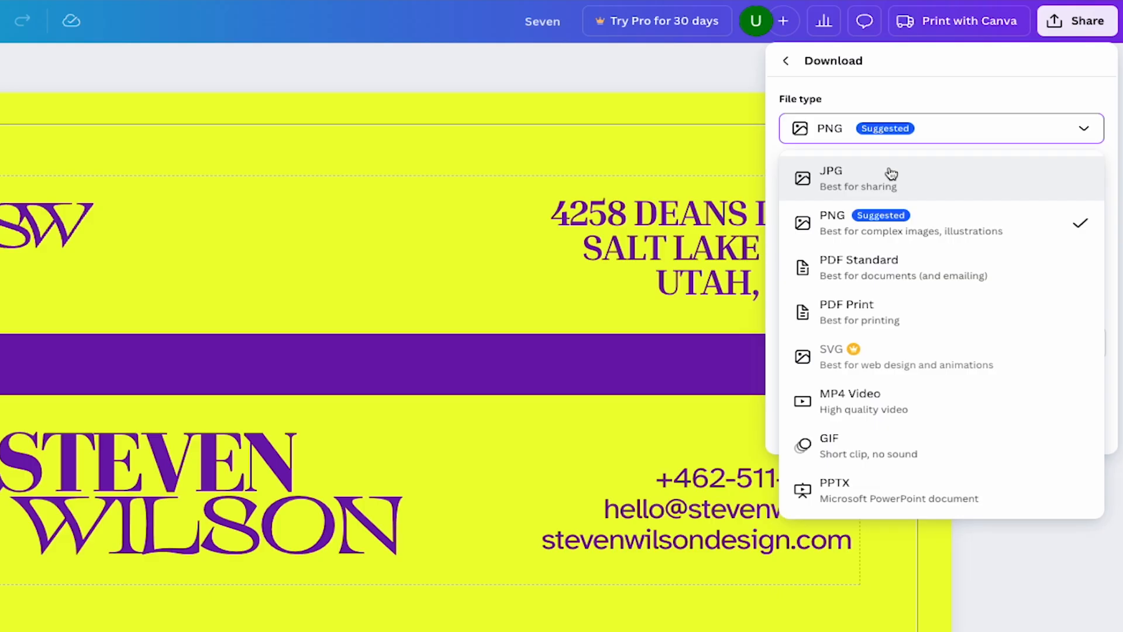
left_click(847, 312)
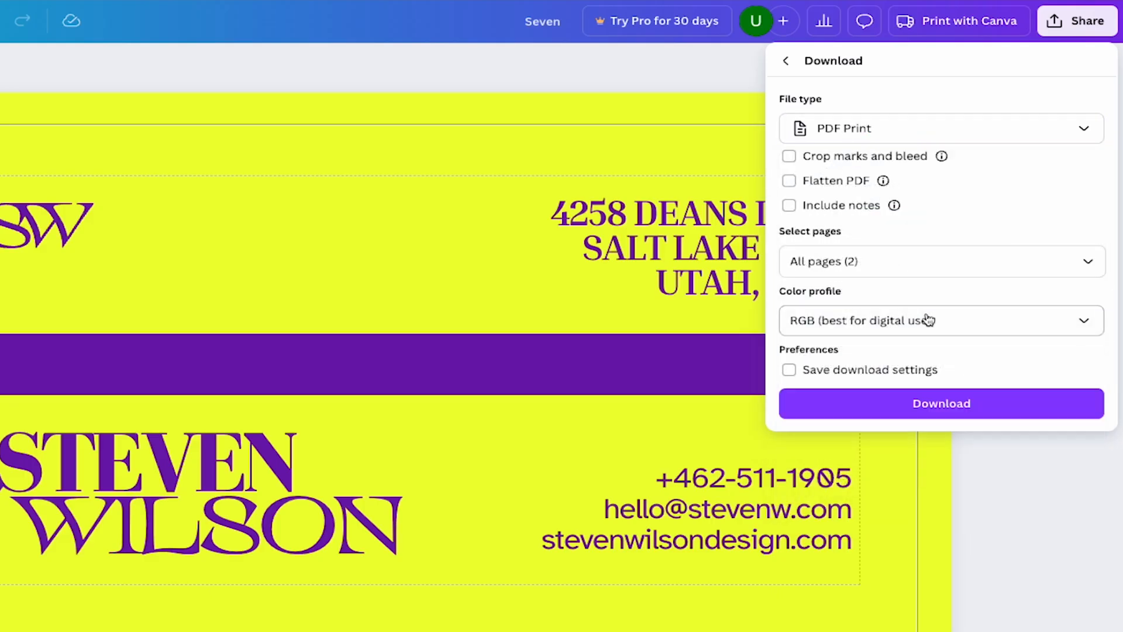
left_click(789, 157)
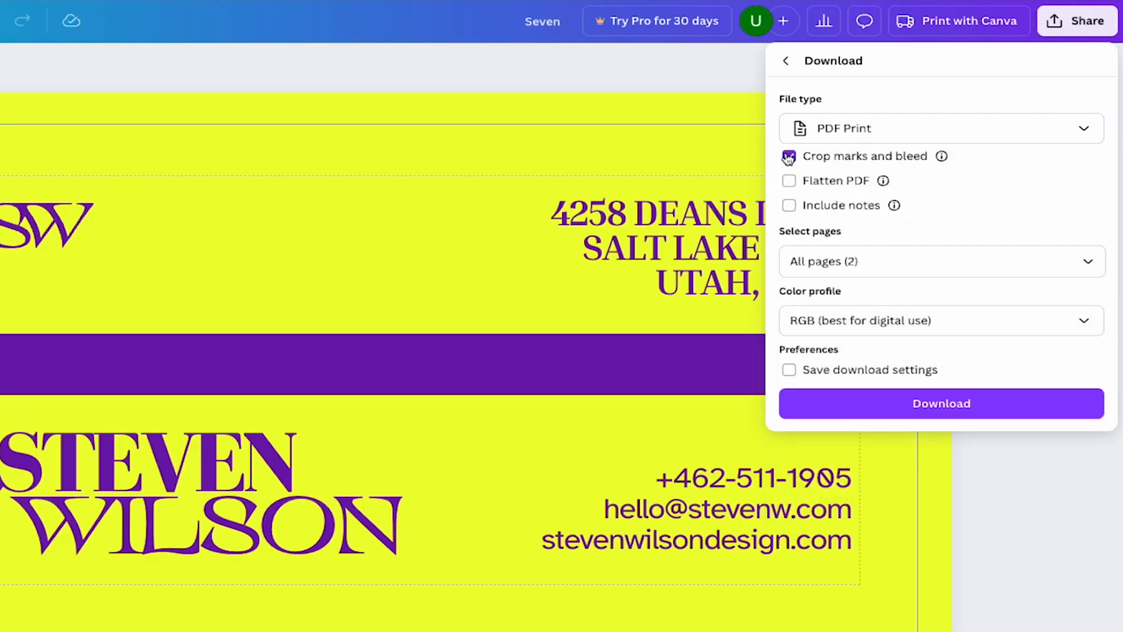
left_click(789, 181)
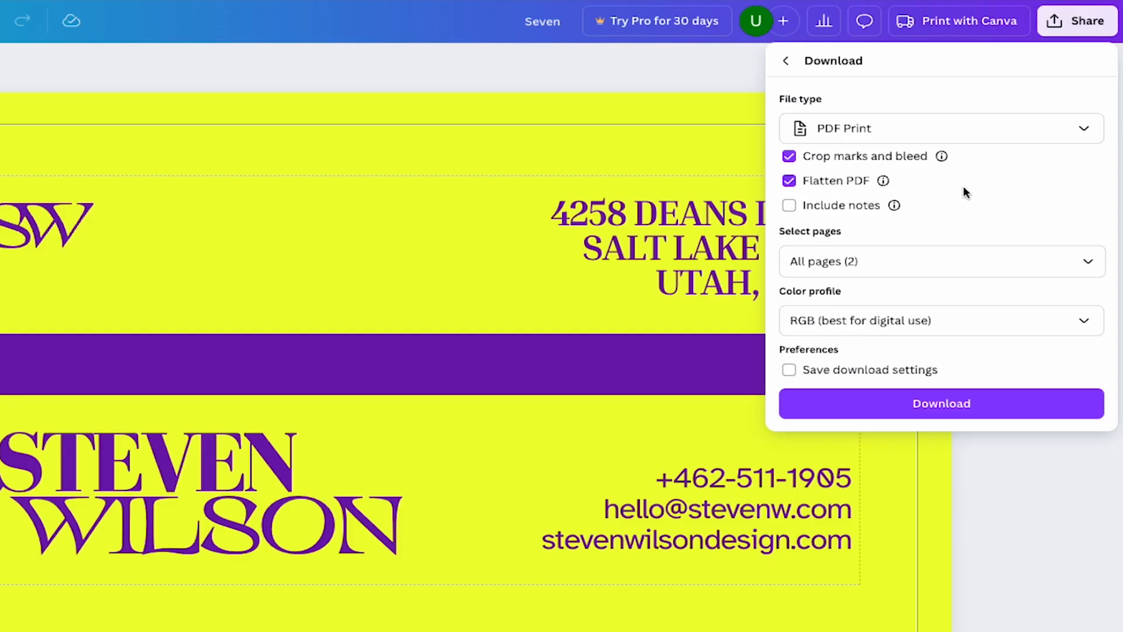
left_click(940, 320)
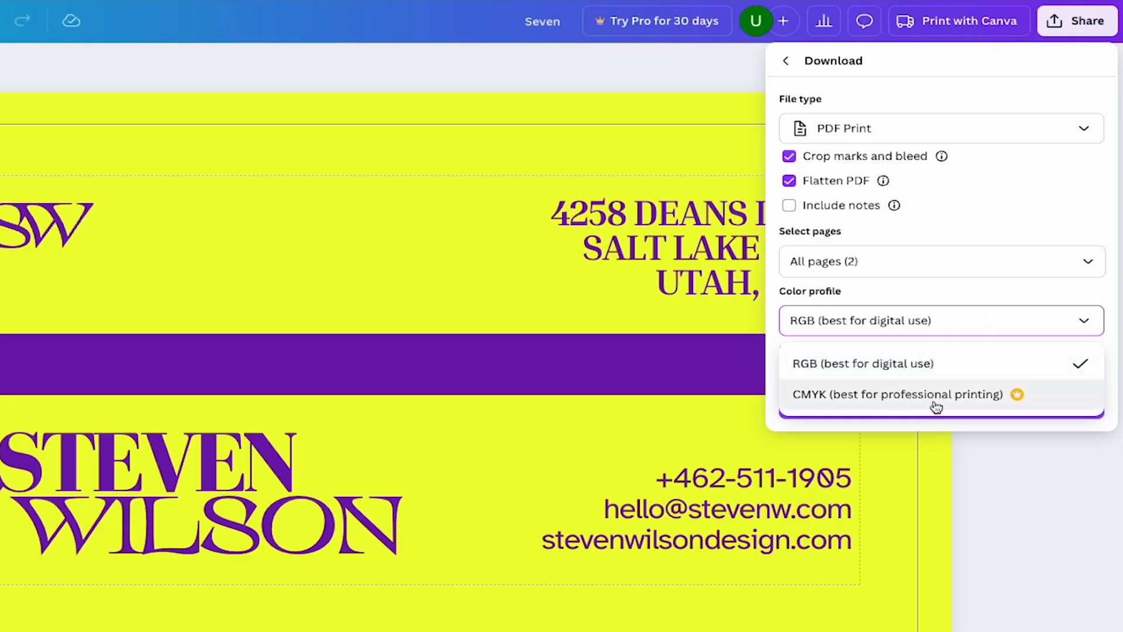
mouse_move(925, 400)
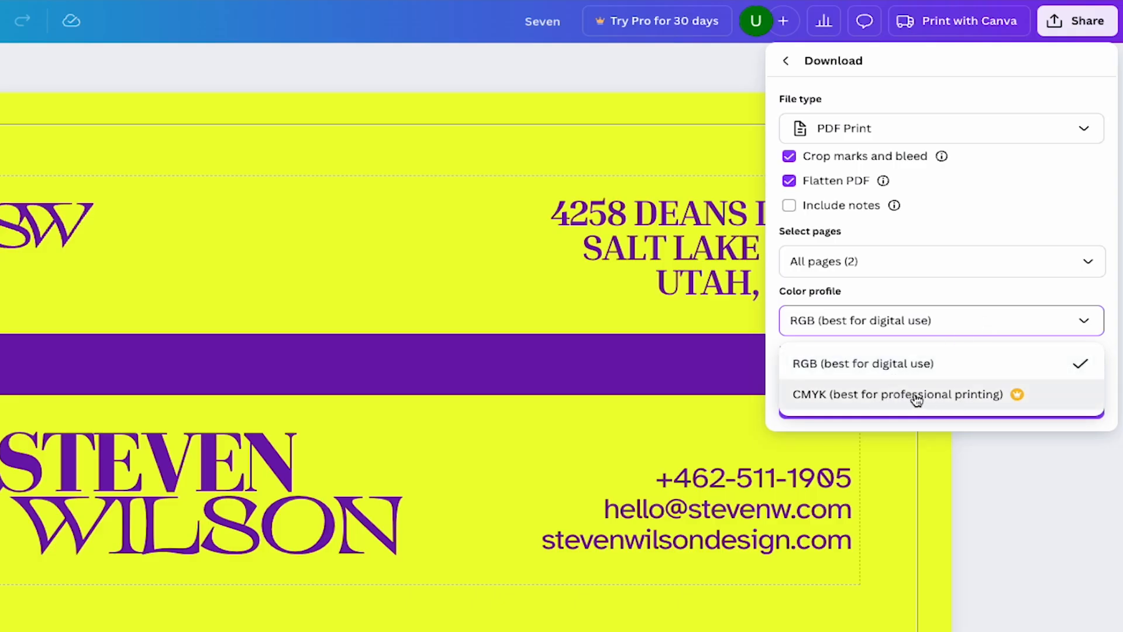
mouse_move(958, 369)
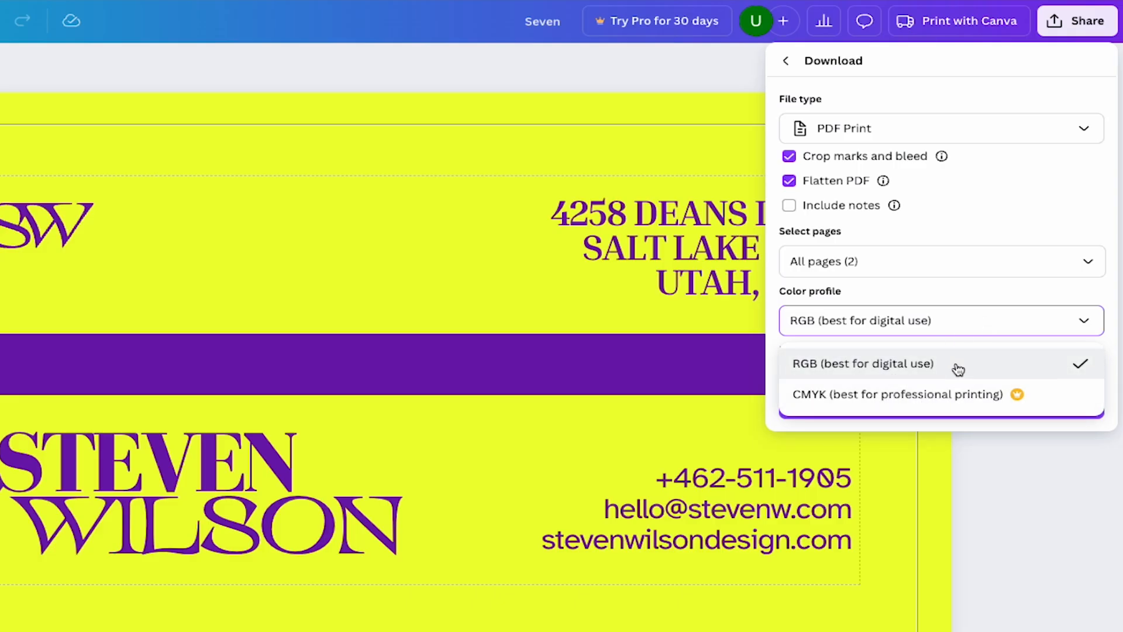
left_click(862, 363)
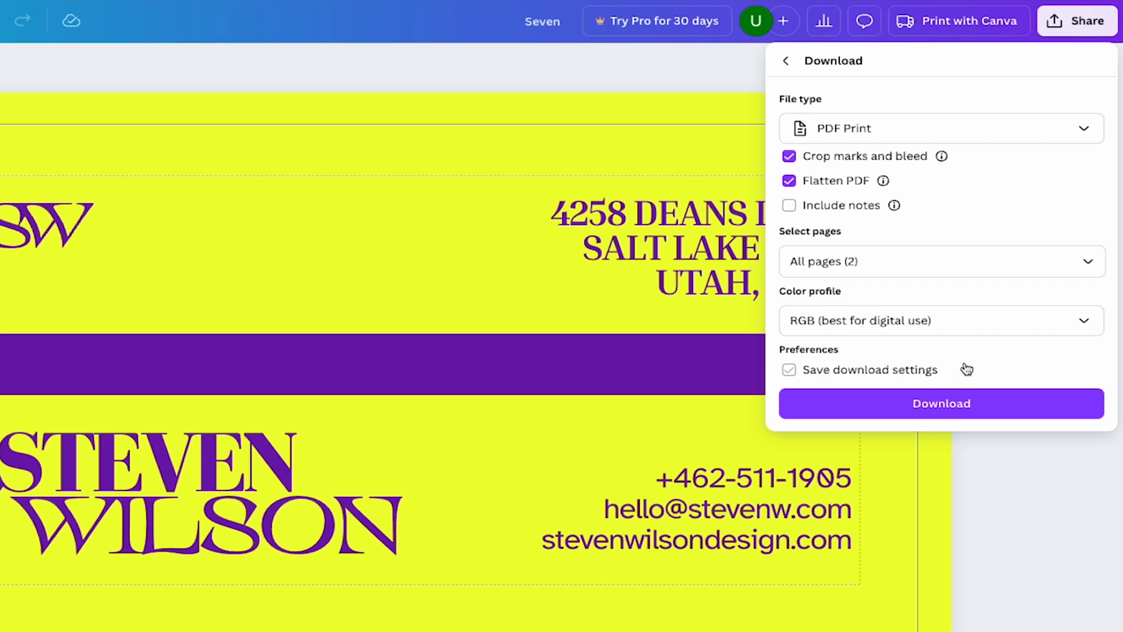